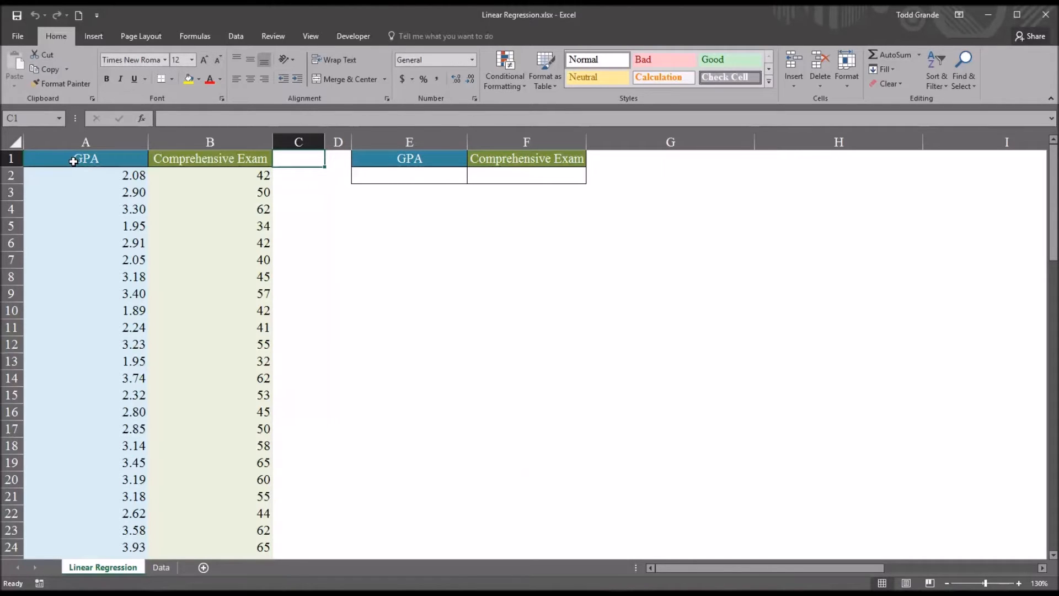
Inspect the GPA and Comprehensive Exam columns and their first values
{"action": "left_click", "coordinate": [85, 142]}
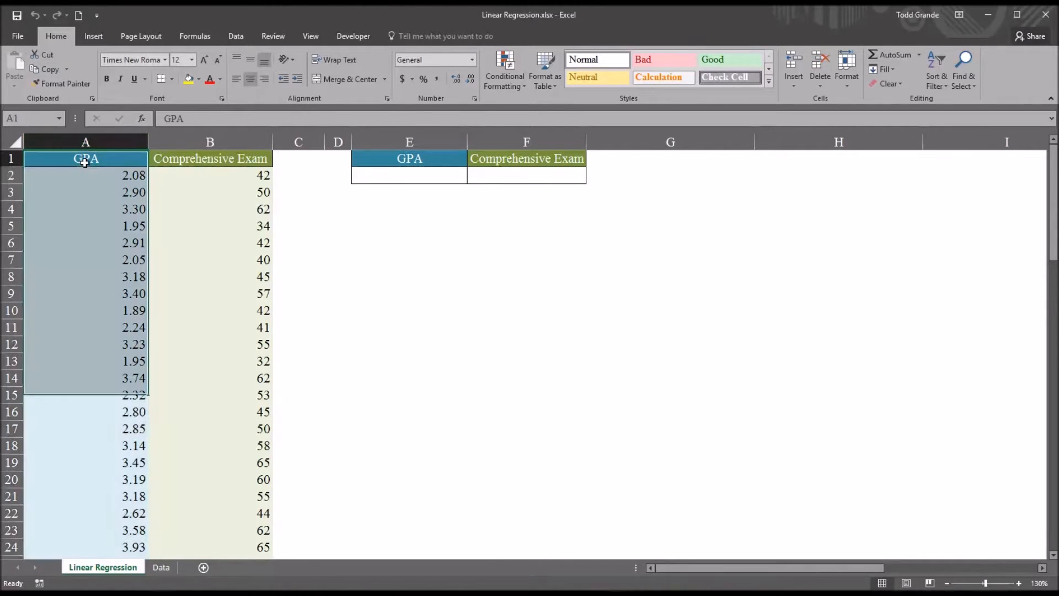
{"action": "left_click", "coordinate": [210, 158]}
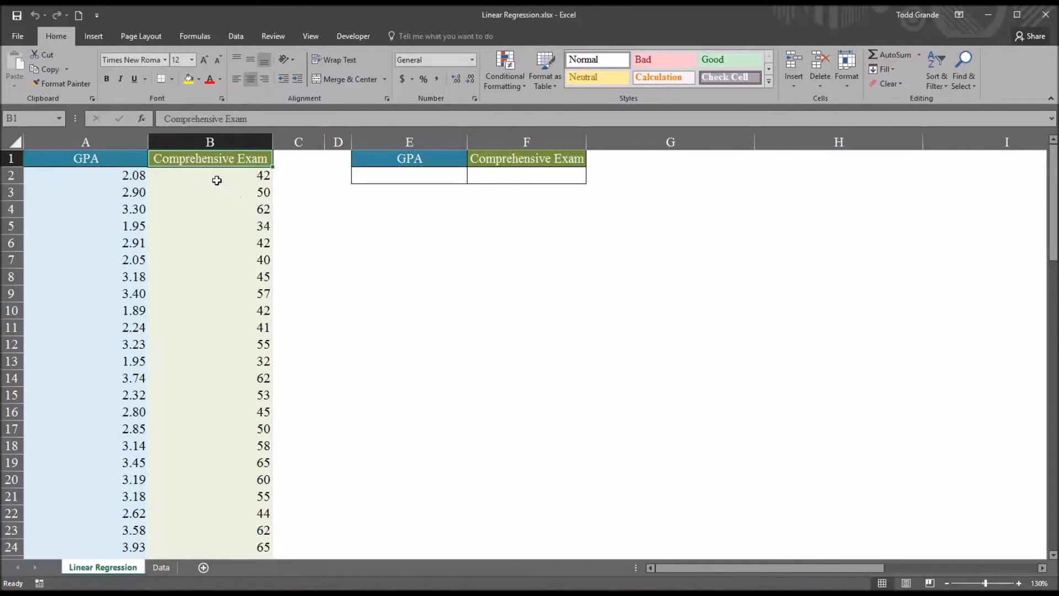
{"action": "left_click", "coordinate": [209, 174]}
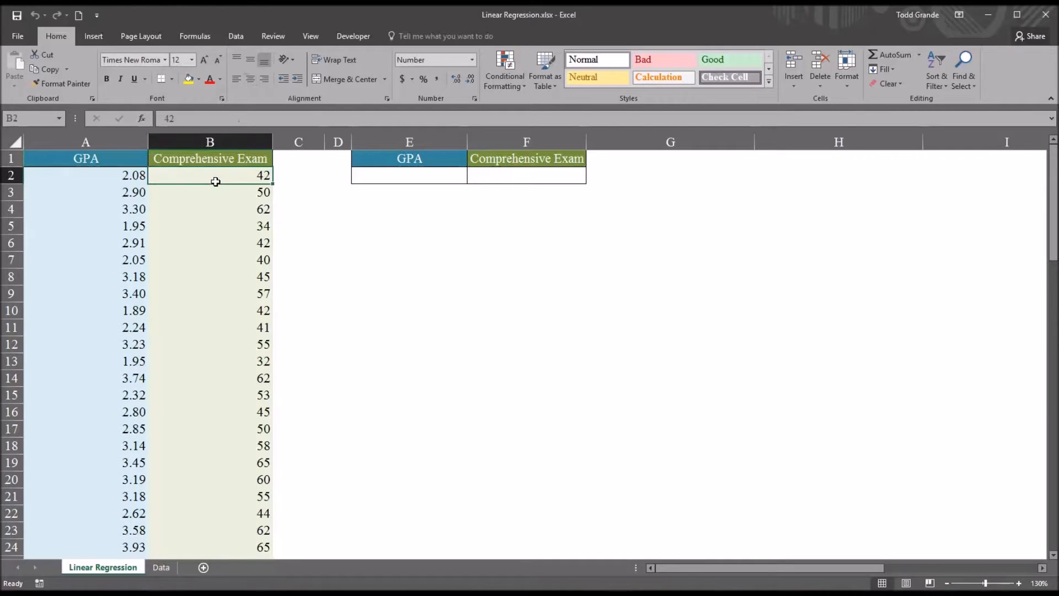
{"action": "left_click", "coordinate": [86, 175]}
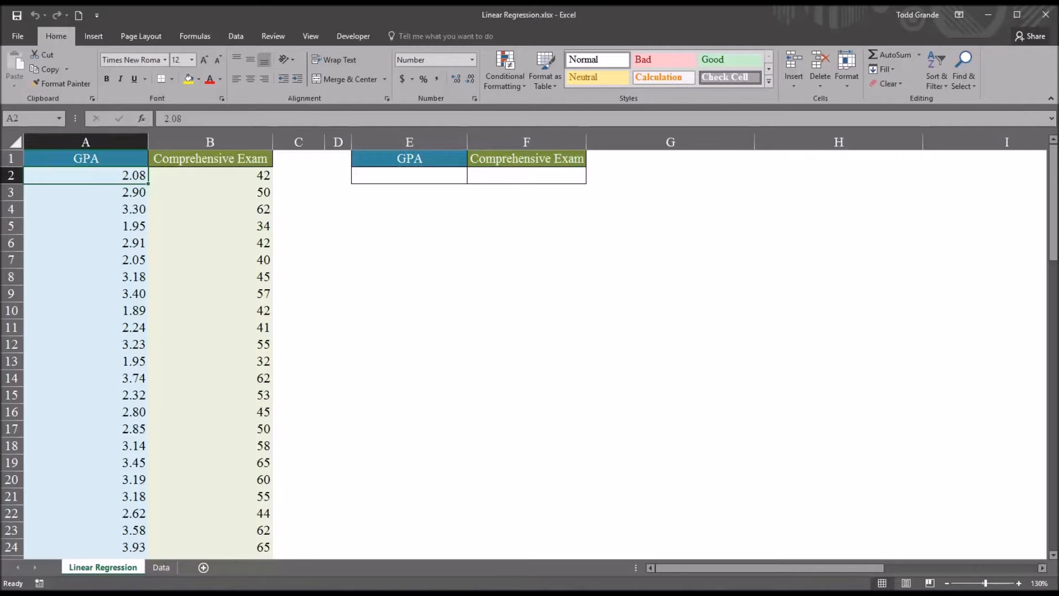
{"action": "left_click", "coordinate": [298, 158]}
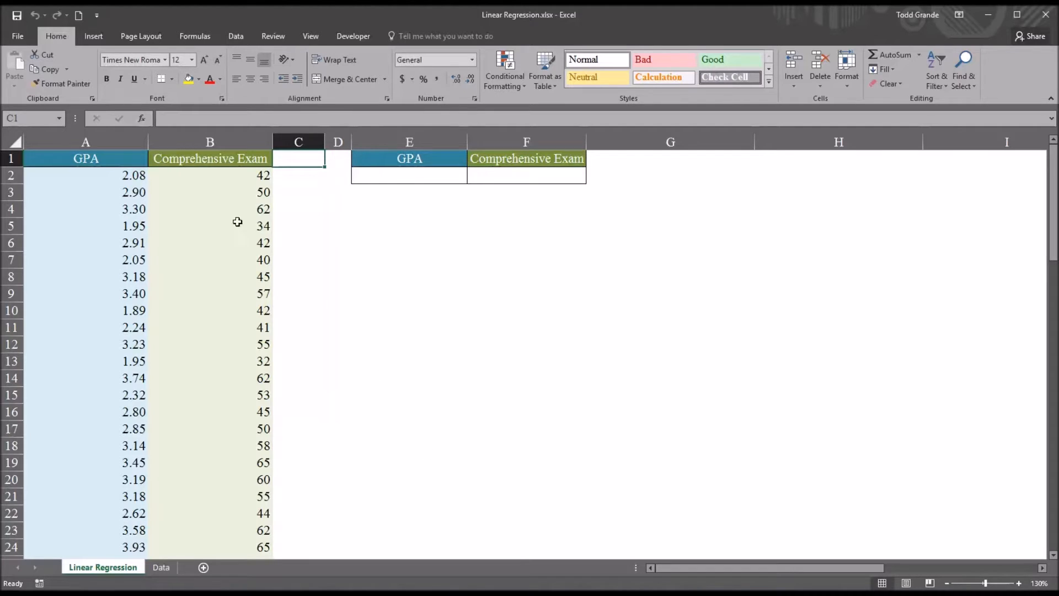
Select the GPA and exam score data and insert a scatter chart
{"action": "left_click_drag", "start_coordinate": [85, 158], "coordinate": [209, 479]}
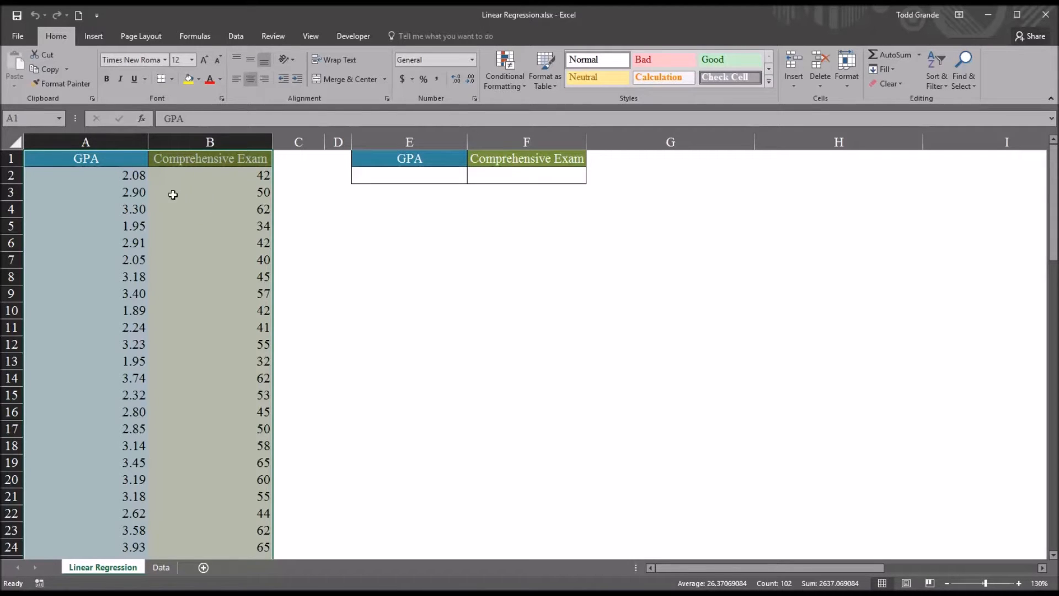
{"action": "mouse_move", "coordinate": [612, 335]}
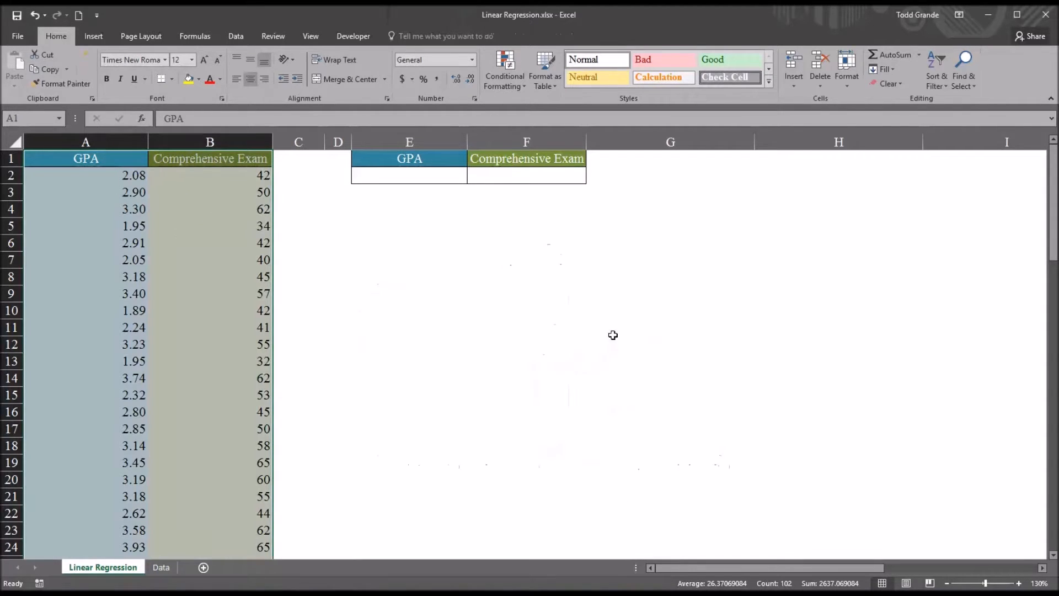
{"action": "left_click", "coordinate": [92, 36]}
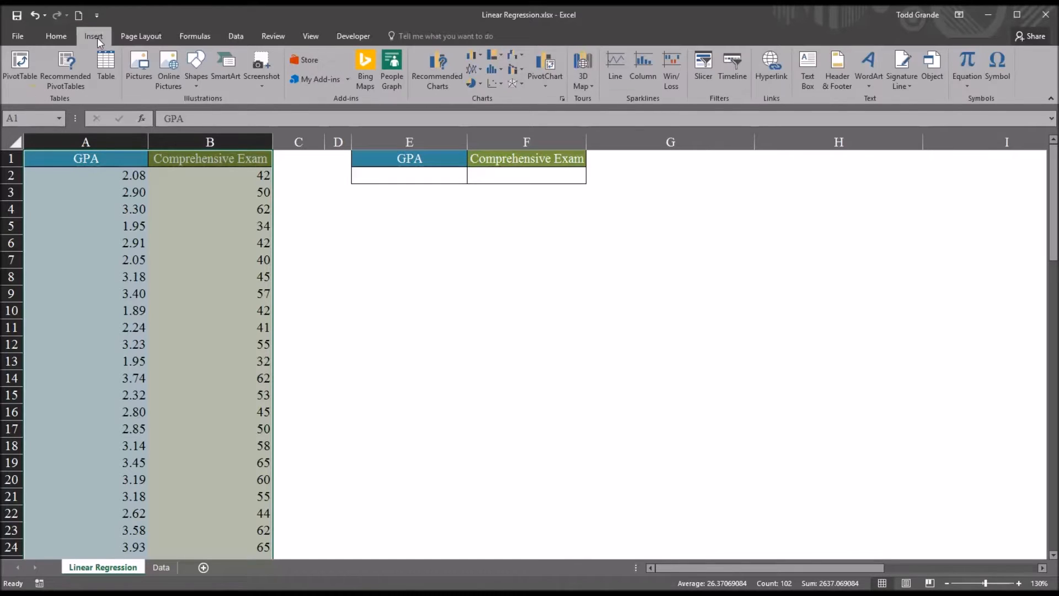
{"action": "mouse_move", "coordinate": [496, 87]}
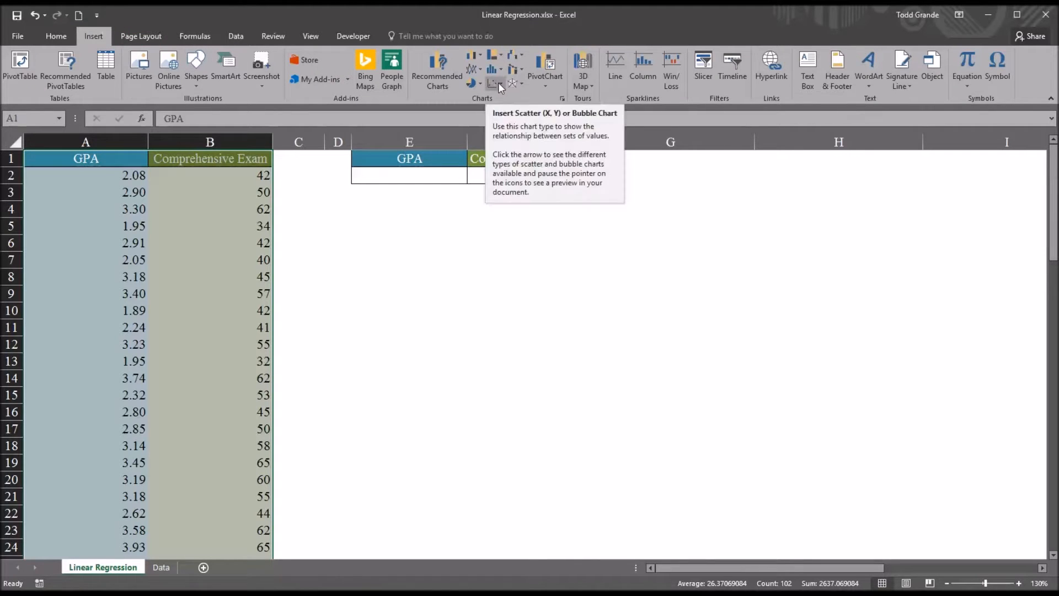
{"action": "left_click", "coordinate": [496, 69]}
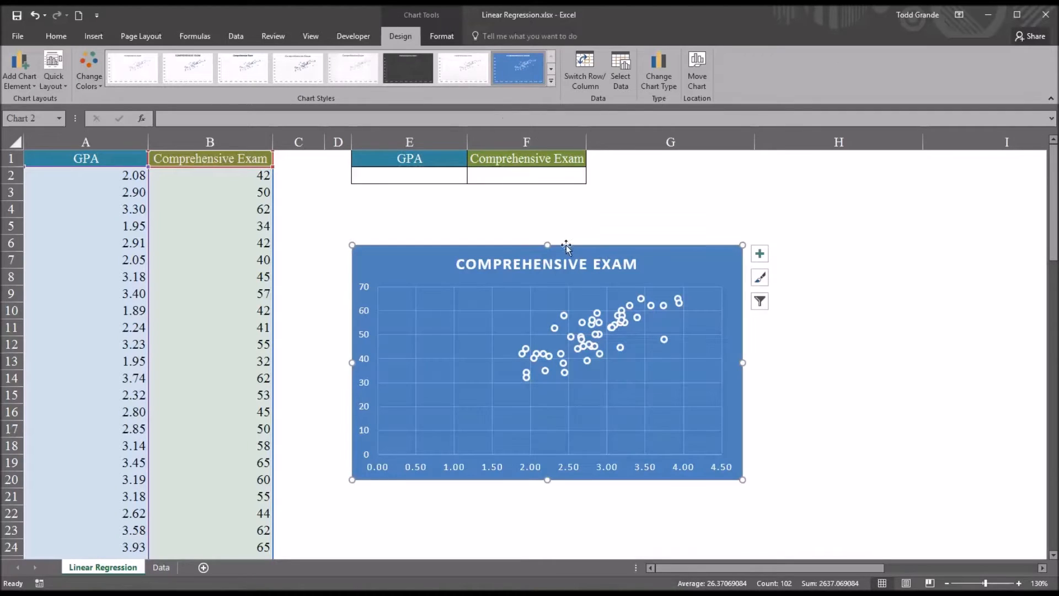
{"action": "mouse_move", "coordinate": [634, 407]}
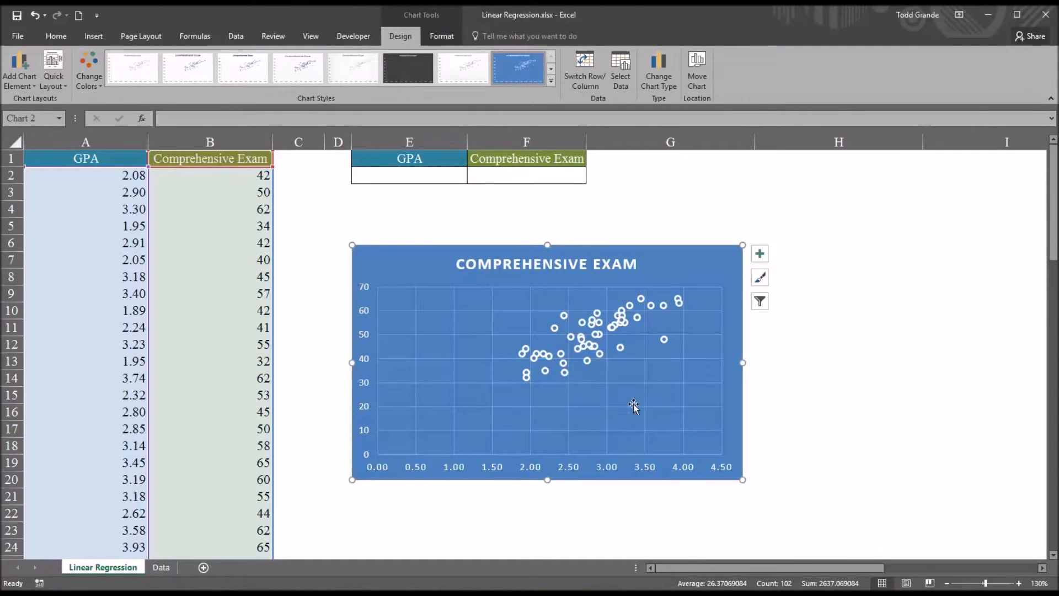
{"action": "mouse_move", "coordinate": [370, 290]}
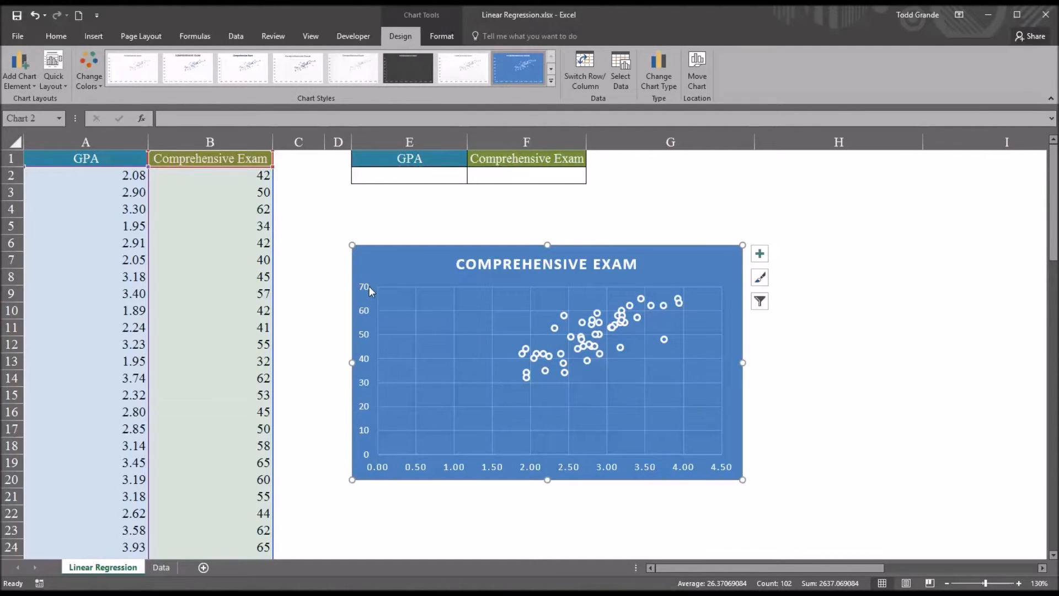
{"action": "mouse_move", "coordinate": [373, 373]}
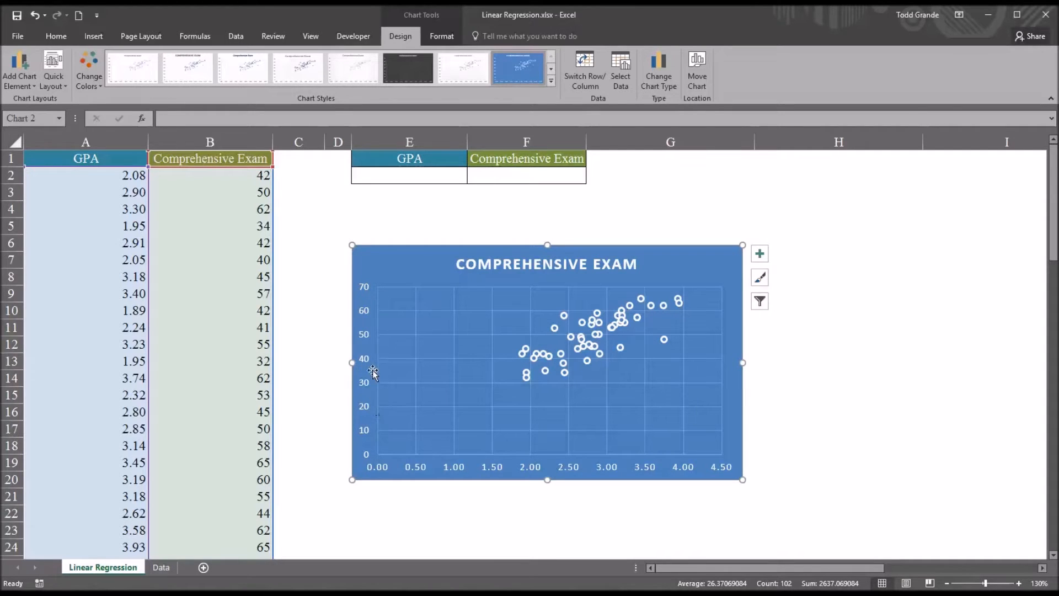
{"action": "mouse_move", "coordinate": [379, 445]}
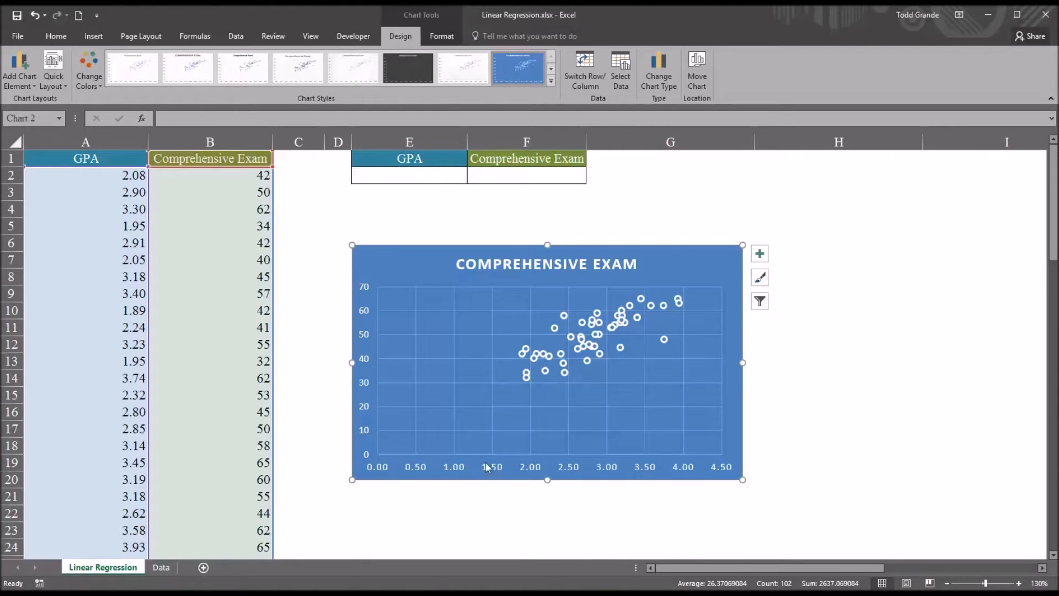
{"action": "mouse_move", "coordinate": [675, 376]}
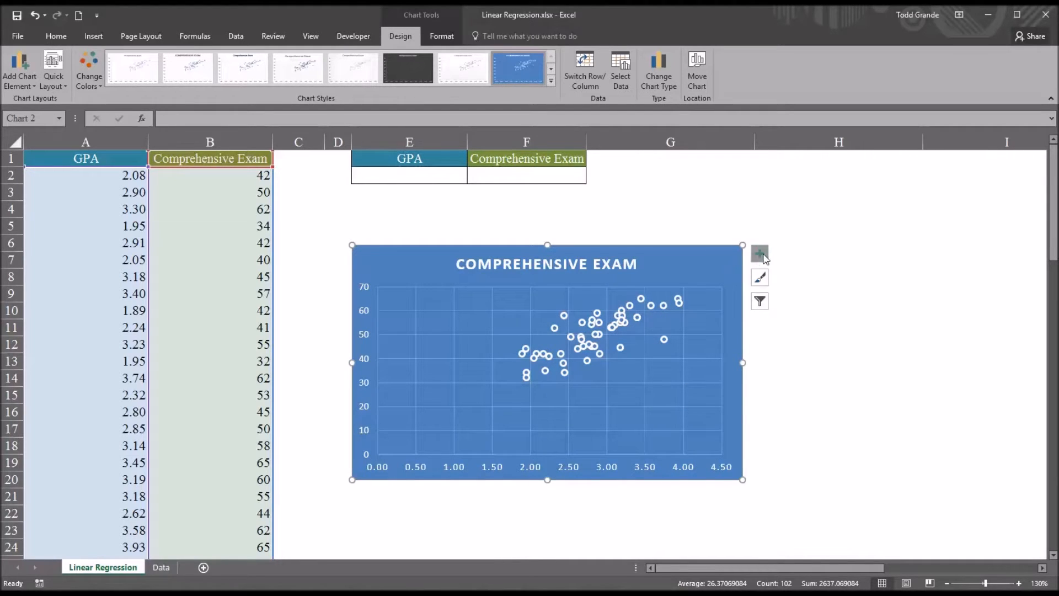
Add a trendline showing y = 12.866x + 13.481 and drag the equation to the upper left
{"action": "left_click", "coordinate": [759, 253]}
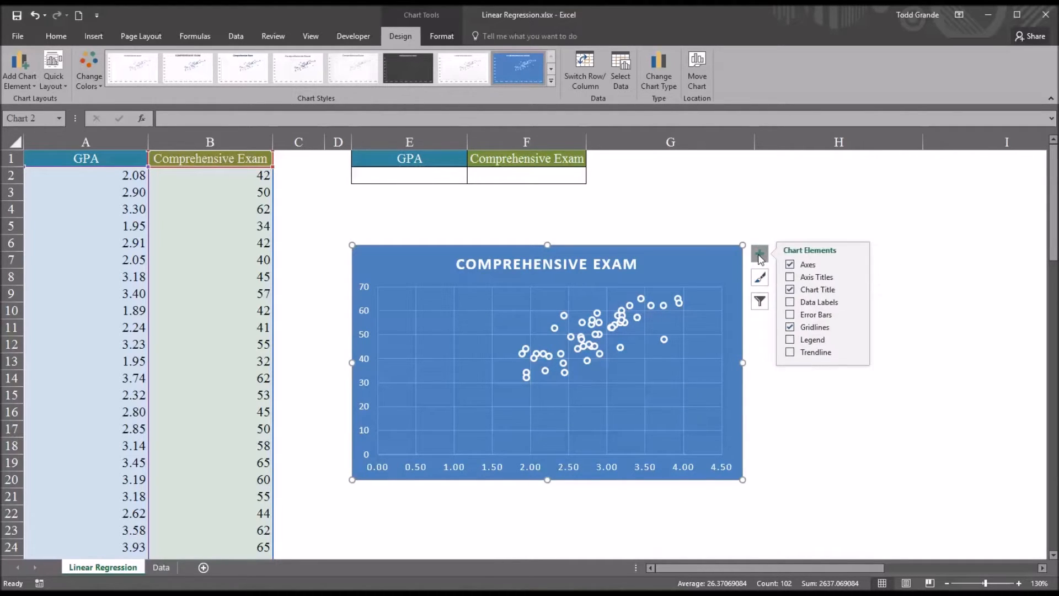
{"action": "mouse_move", "coordinate": [815, 352]}
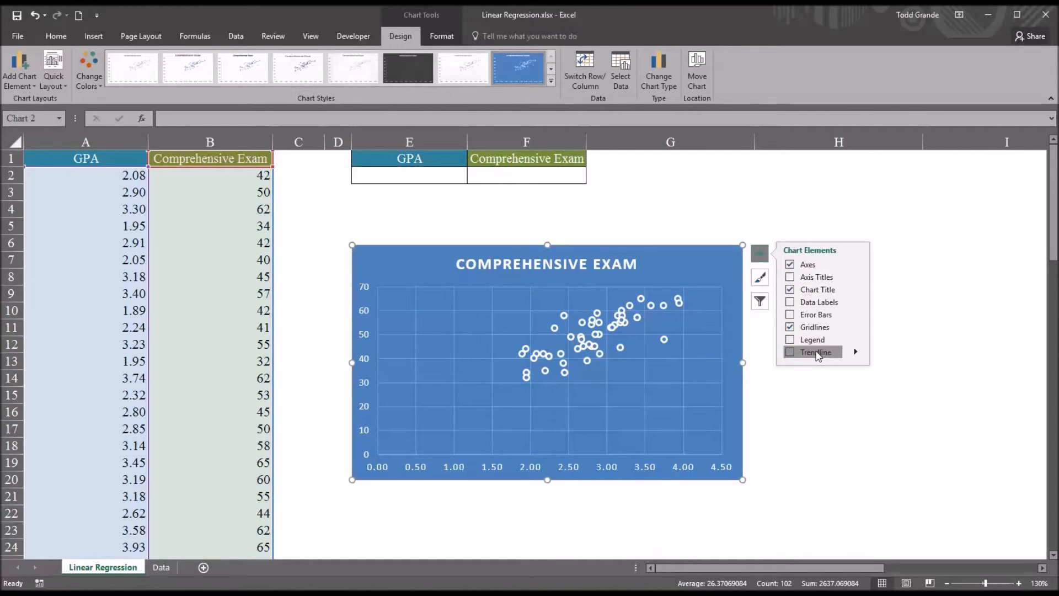
{"action": "left_click", "coordinate": [789, 352]}
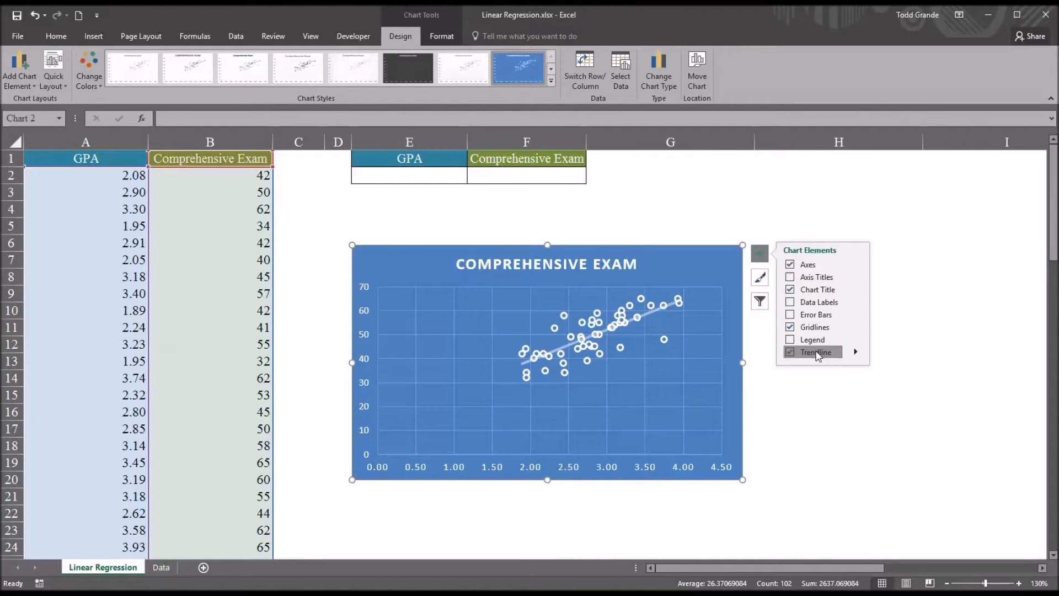
{"action": "left_click", "coordinate": [855, 352]}
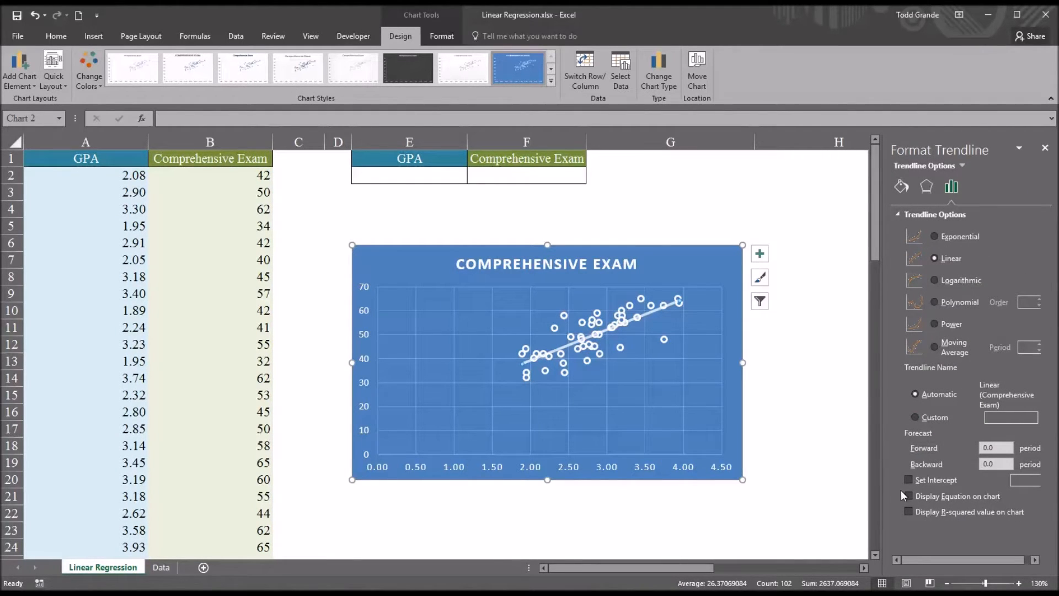
{"action": "left_click", "coordinate": [909, 495]}
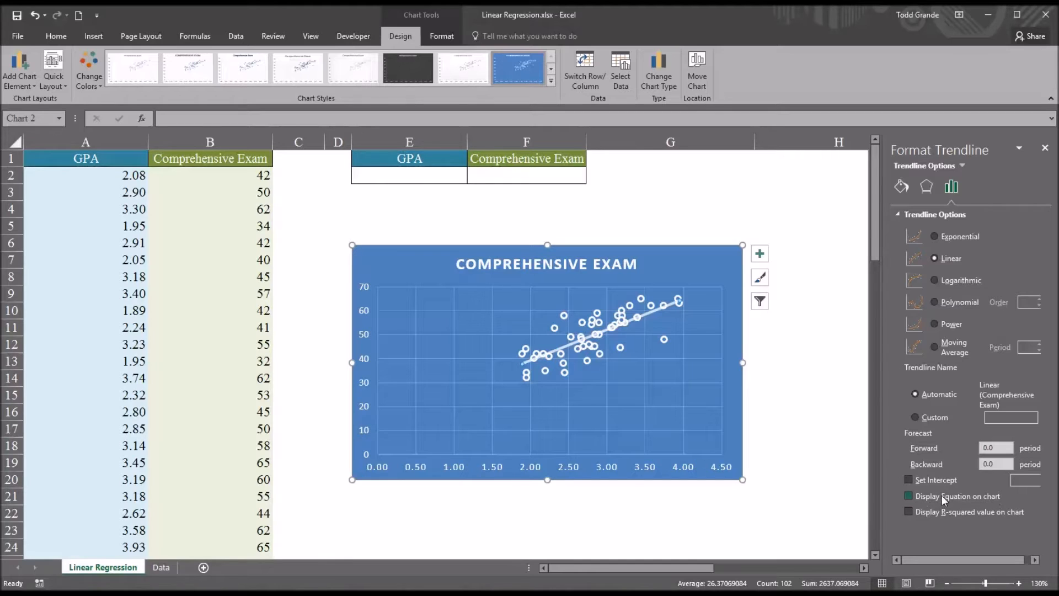
{"action": "left_click", "coordinate": [909, 495]}
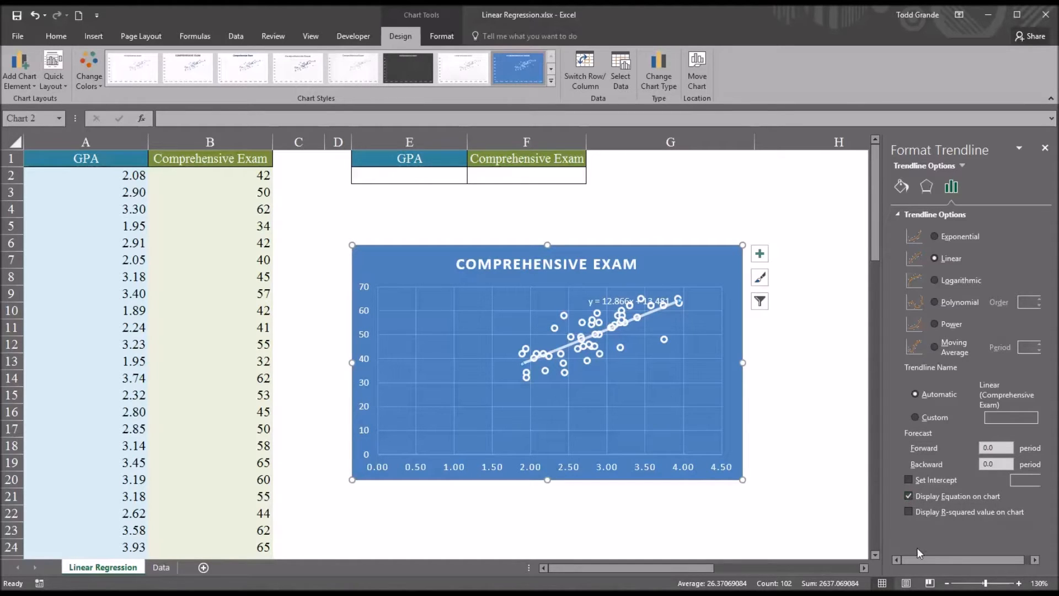
{"action": "left_click", "coordinate": [1044, 148]}
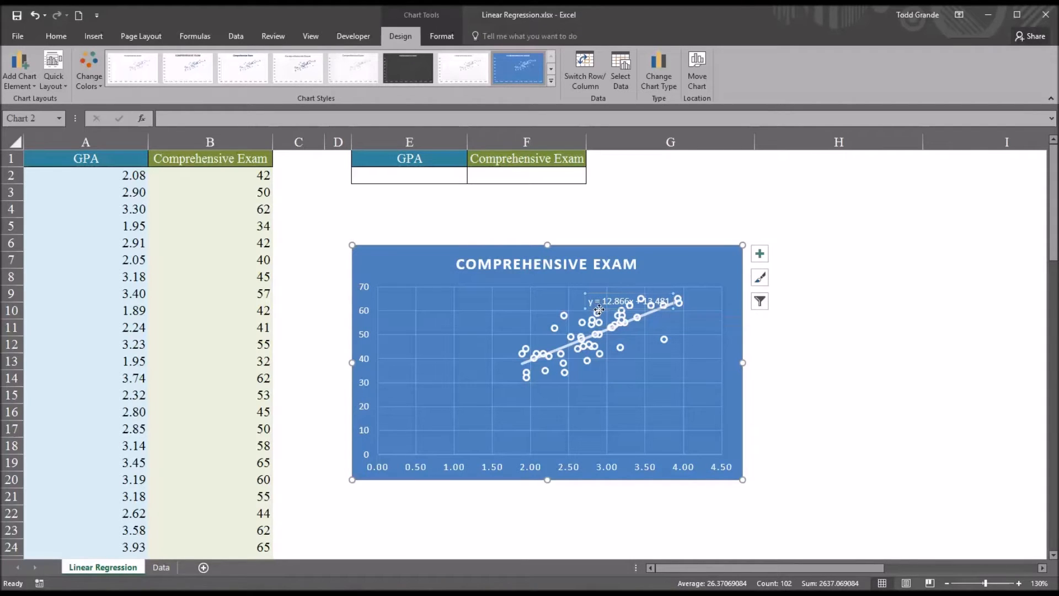
{"action": "left_click_drag", "start_coordinate": [601, 300], "coordinate": [457, 306]}
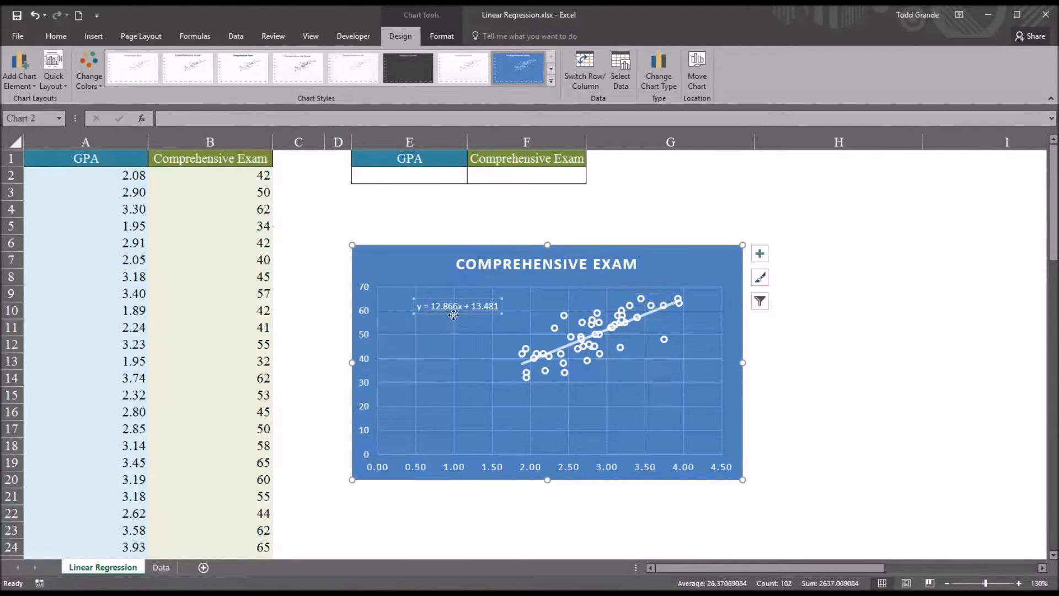
{"action": "mouse_move", "coordinate": [437, 319]}
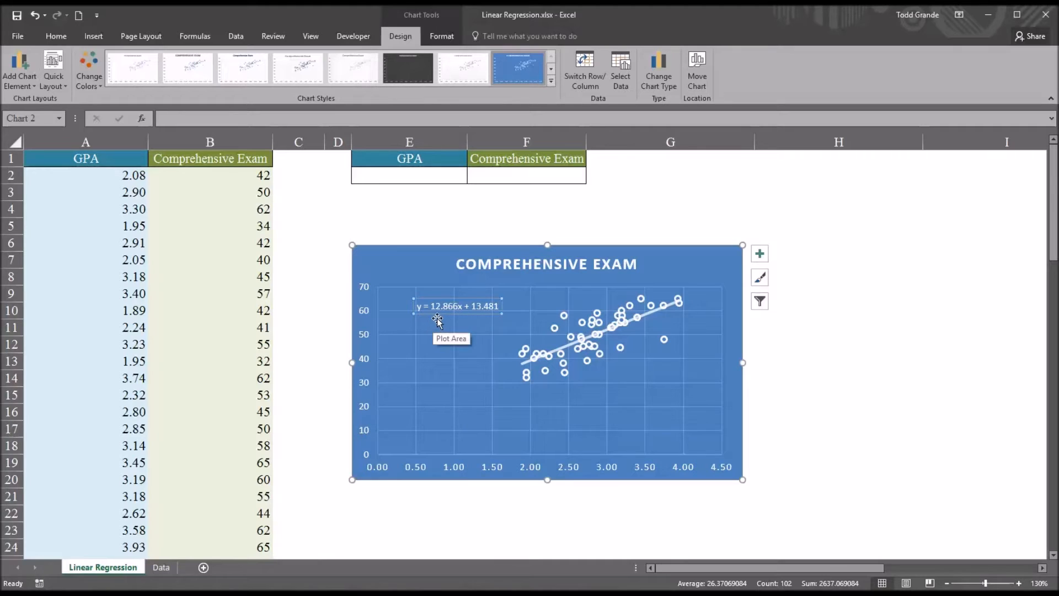
{"action": "mouse_move", "coordinate": [462, 320]}
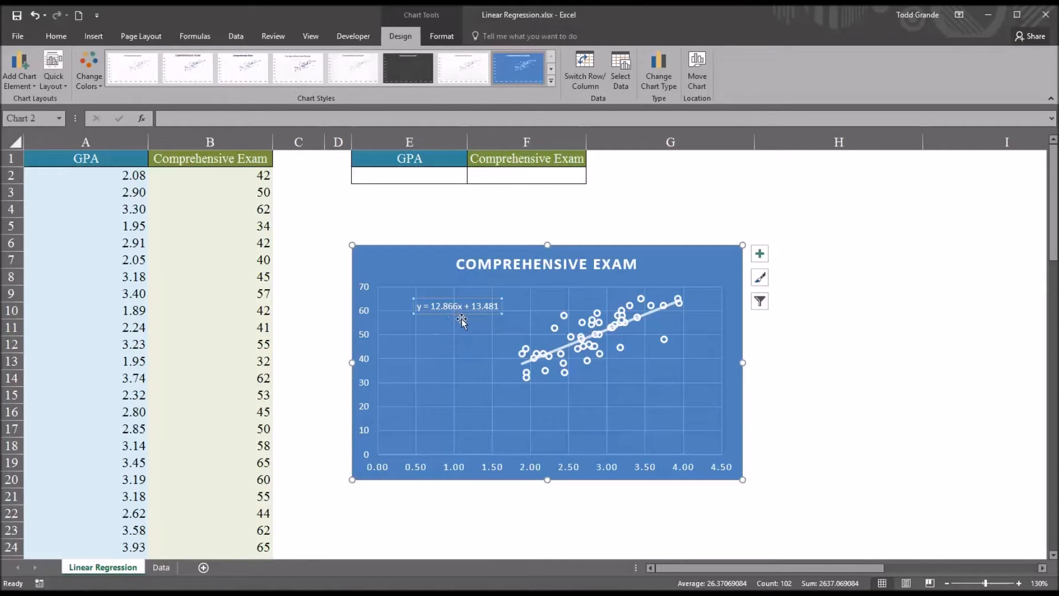
{"action": "mouse_move", "coordinate": [482, 319]}
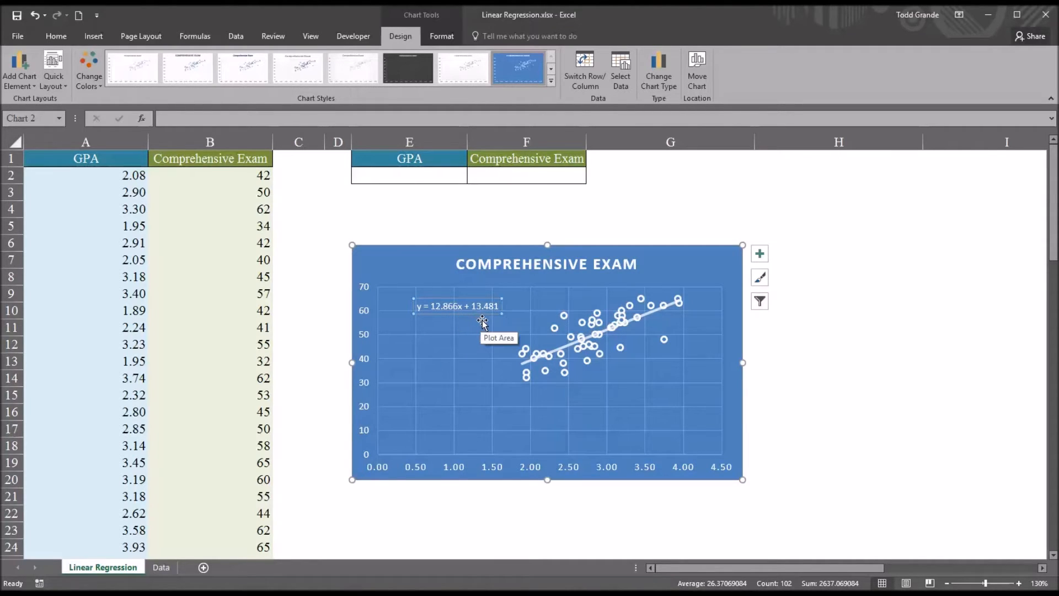
{"action": "mouse_move", "coordinate": [434, 325]}
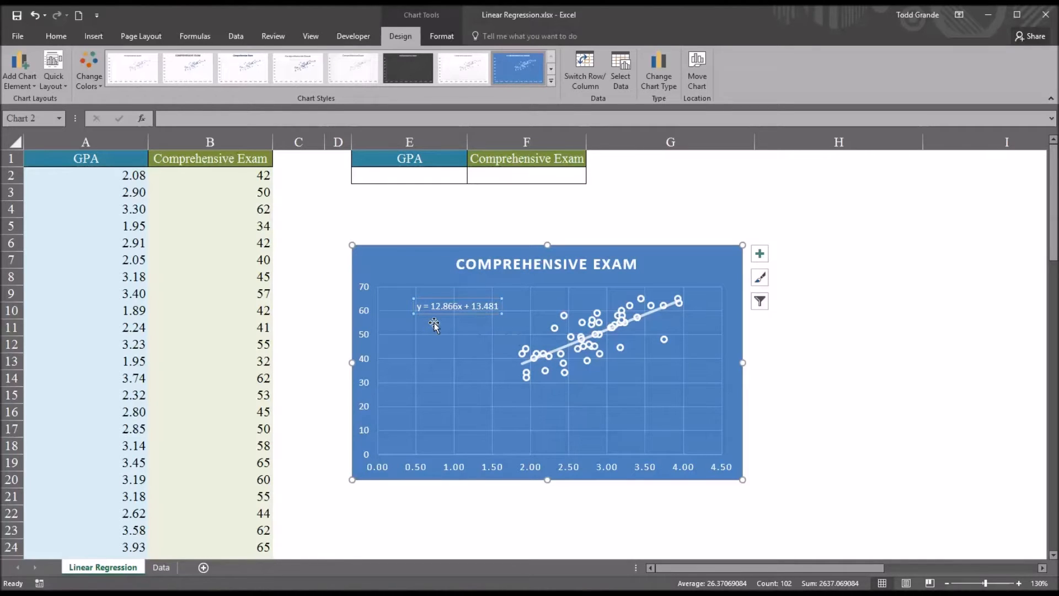
{"action": "mouse_move", "coordinate": [459, 321]}
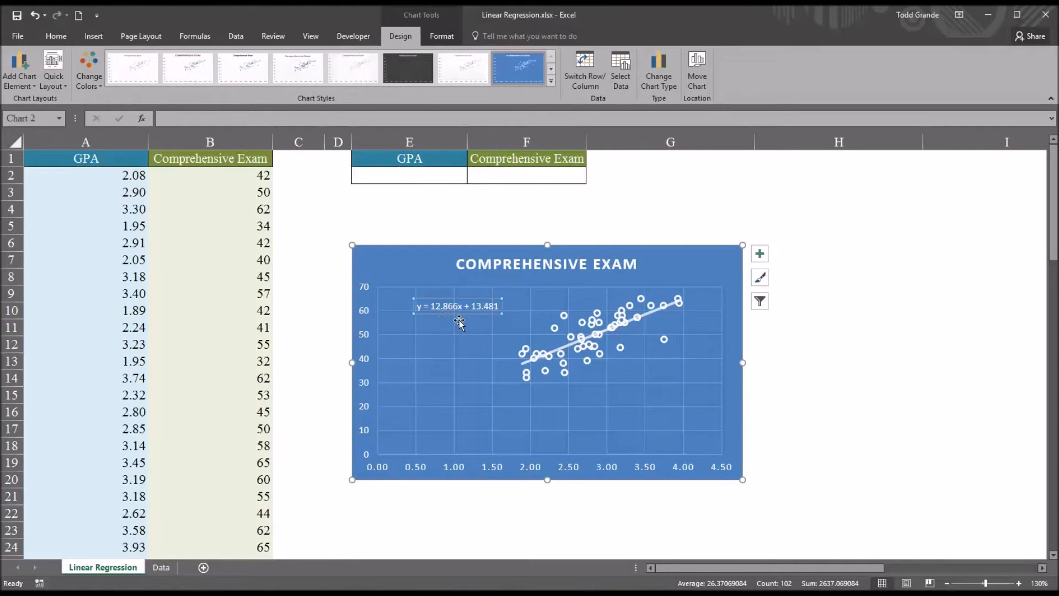
{"action": "mouse_move", "coordinate": [478, 317]}
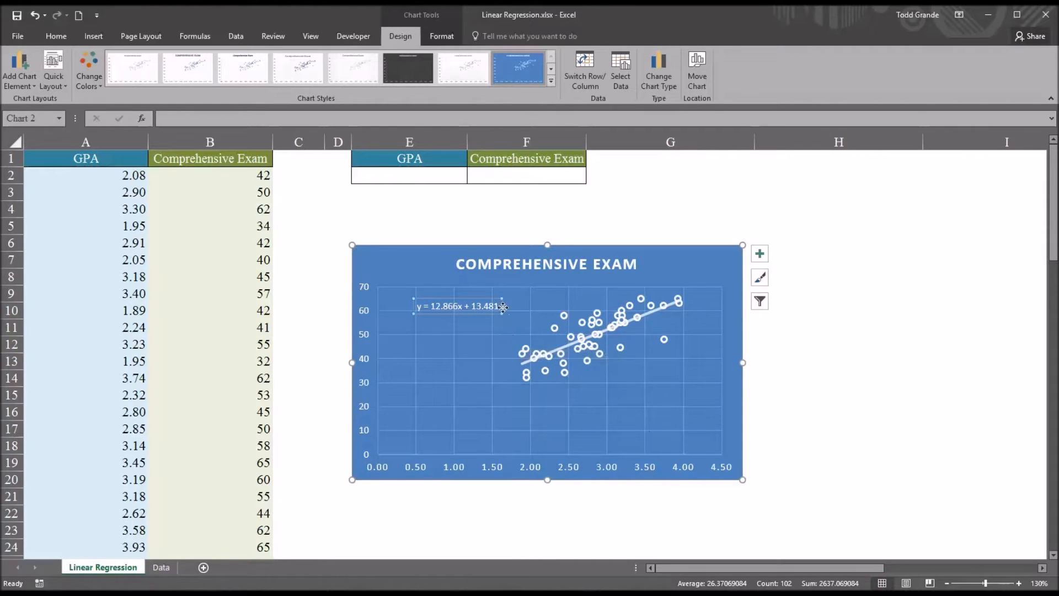
Move the chart down and paste the trendline equation into cell F6
{"action": "left_click", "coordinate": [459, 306]}
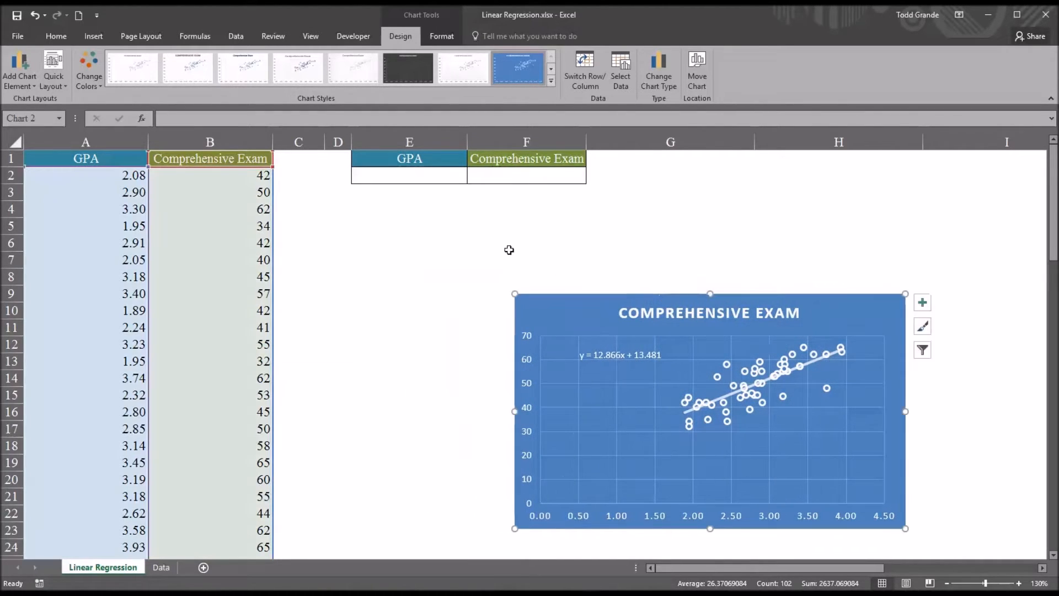
{"action": "left_click", "coordinate": [526, 244]}
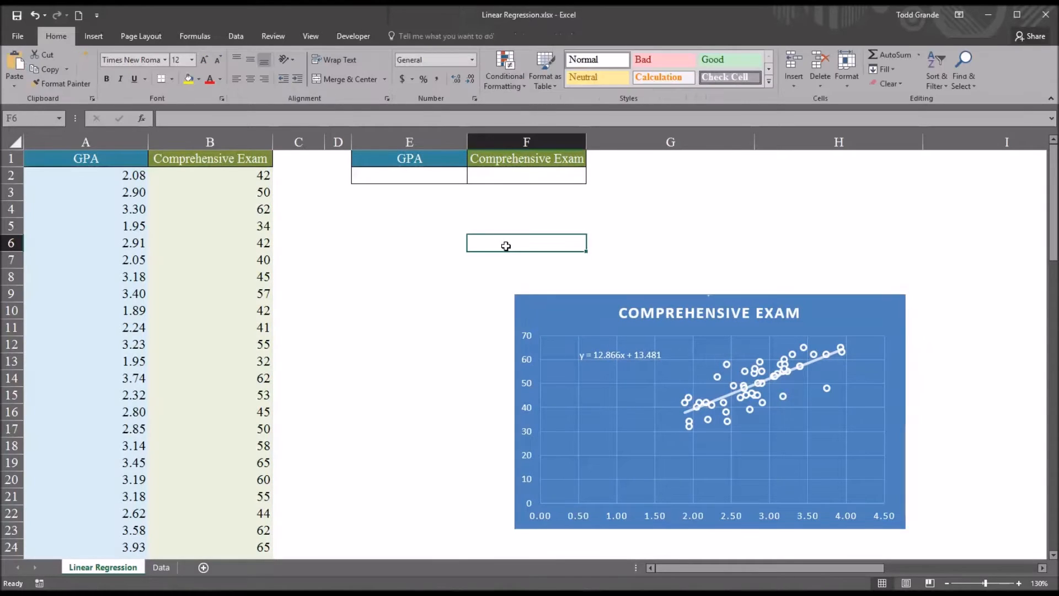
{"action": "key", "text": "ctrl+v"}
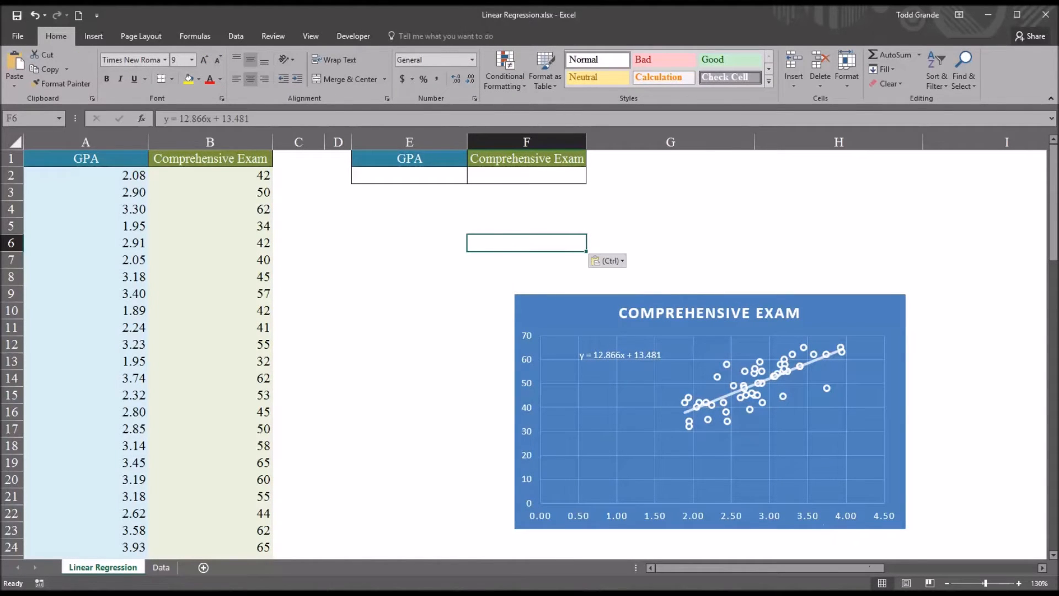
{"action": "left_click", "coordinate": [220, 78]}
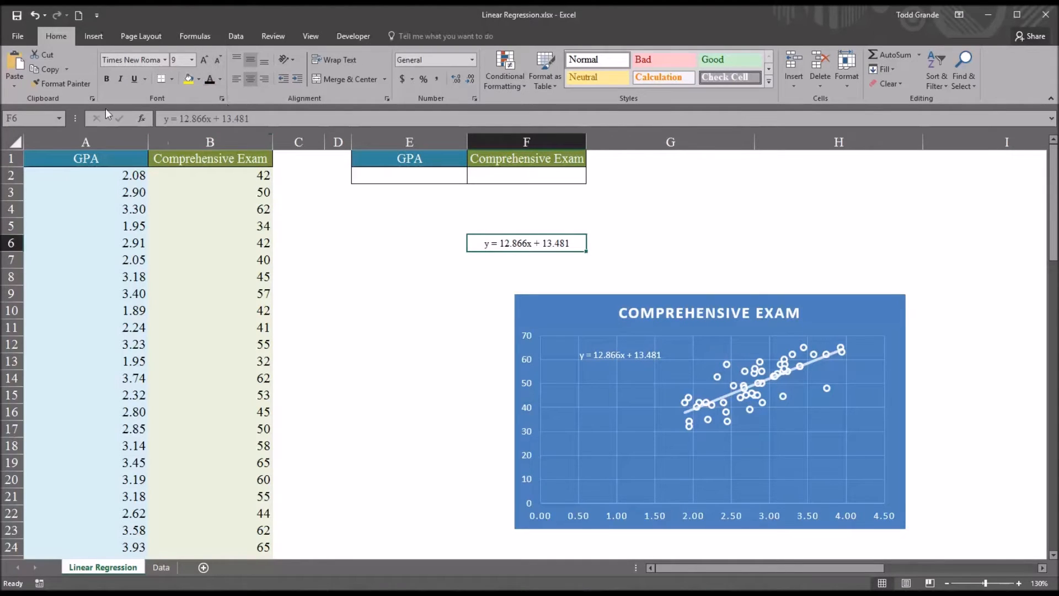
Enlarge the pasted equation to font size 18, then select E9
{"action": "left_click", "coordinate": [203, 60]}
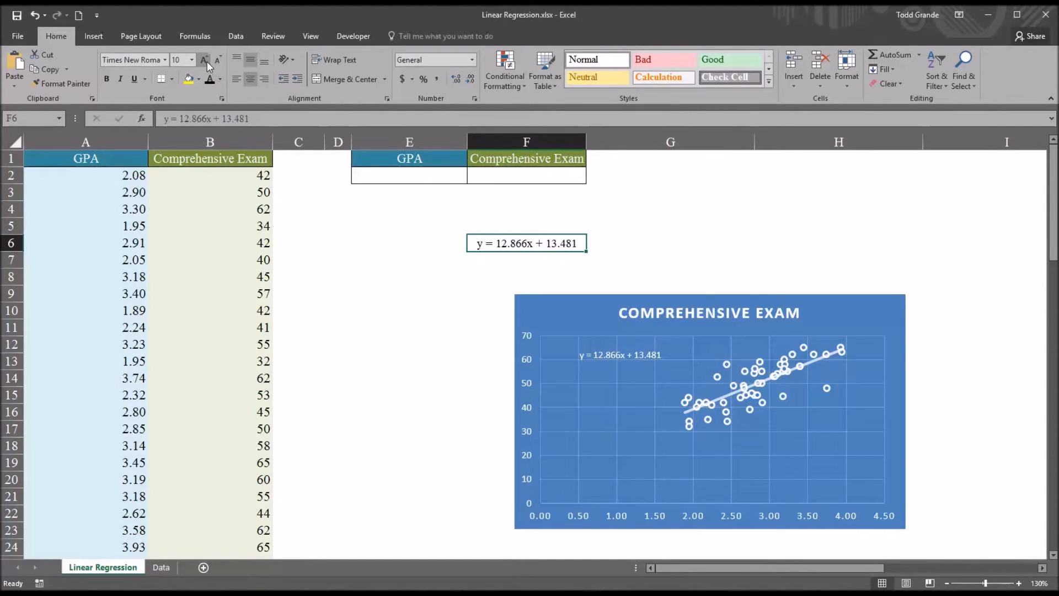
{"action": "left_click", "coordinate": [203, 59]}
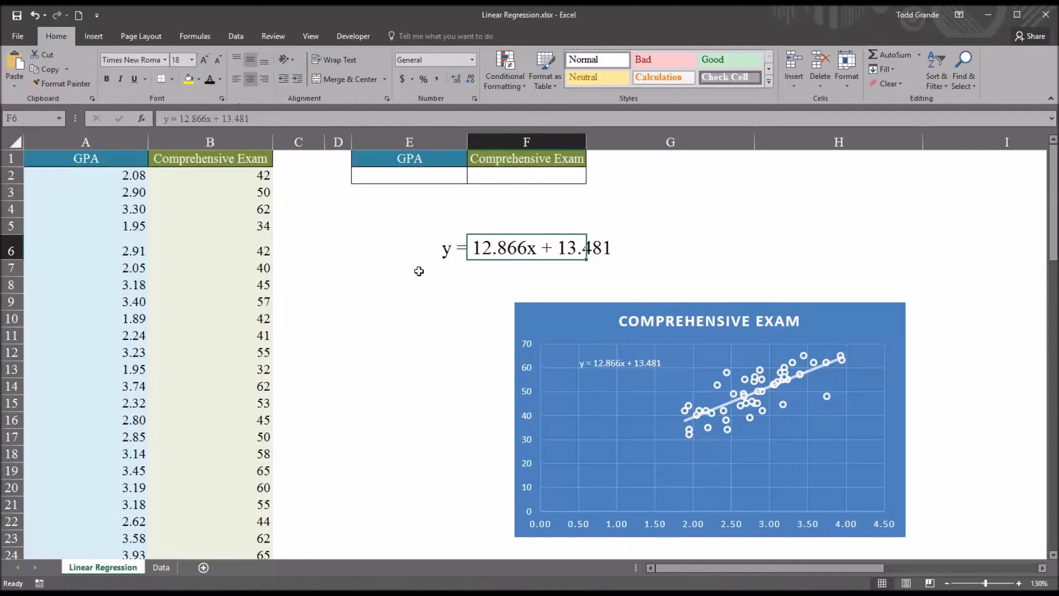
{"action": "left_click", "coordinate": [409, 268]}
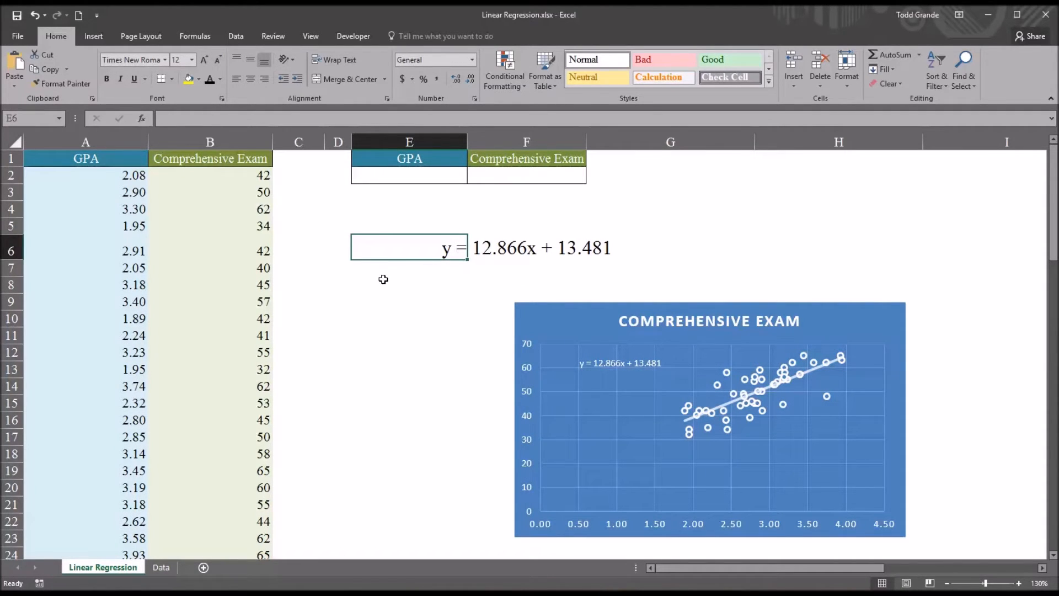
{"action": "left_click", "coordinate": [409, 284]}
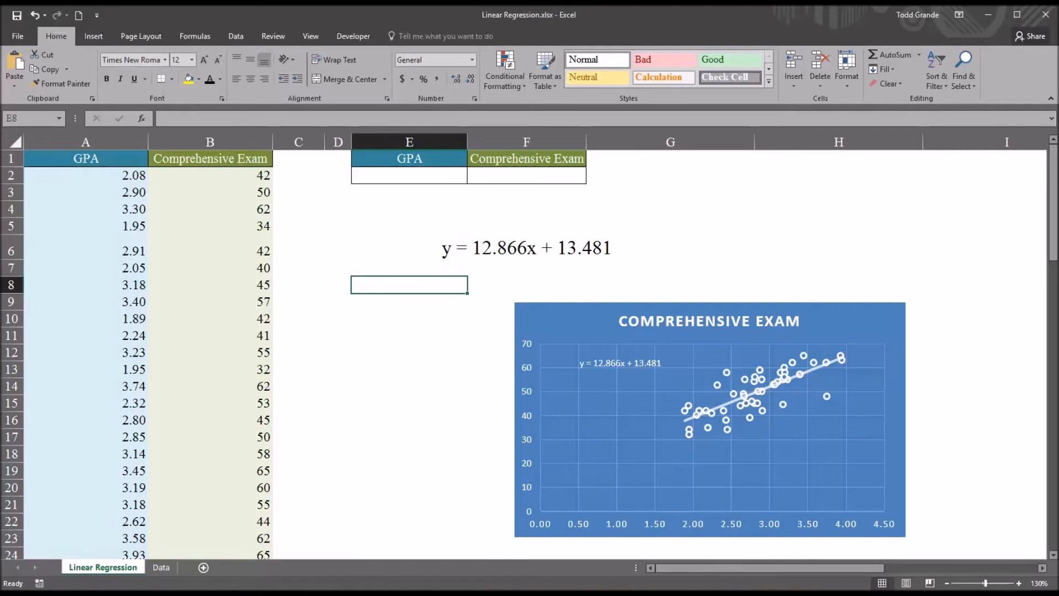
{"action": "mouse_move", "coordinate": [511, 256]}
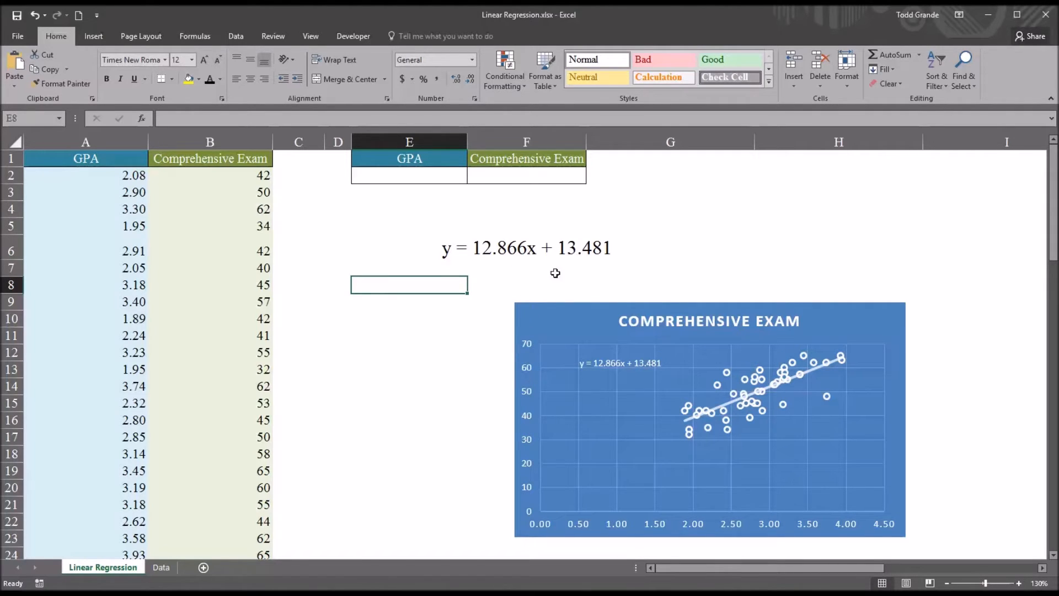
{"action": "left_click", "coordinate": [380, 301]}
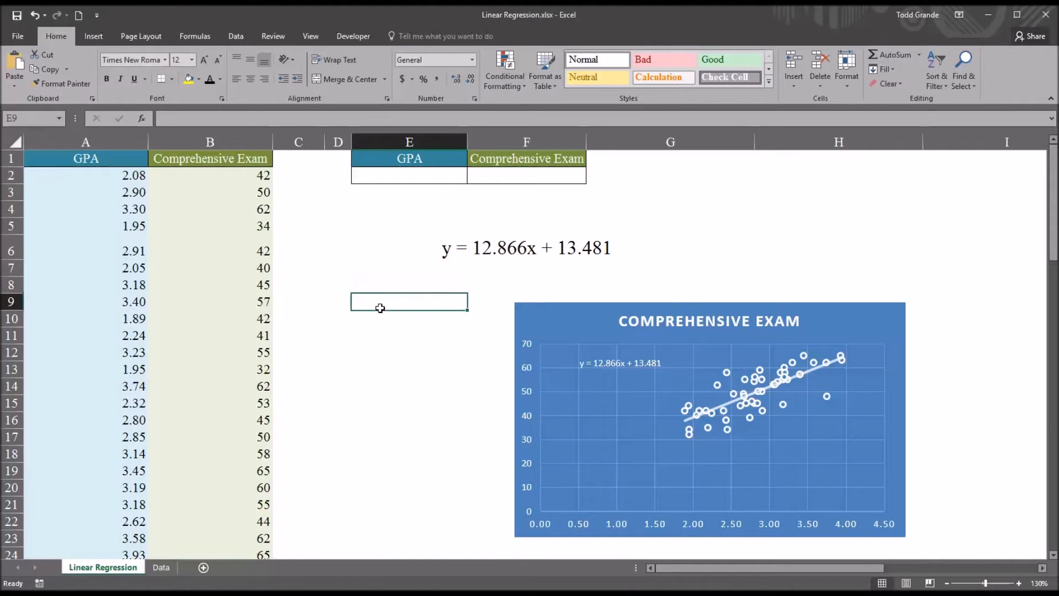
{"action": "mouse_move", "coordinate": [386, 333]}
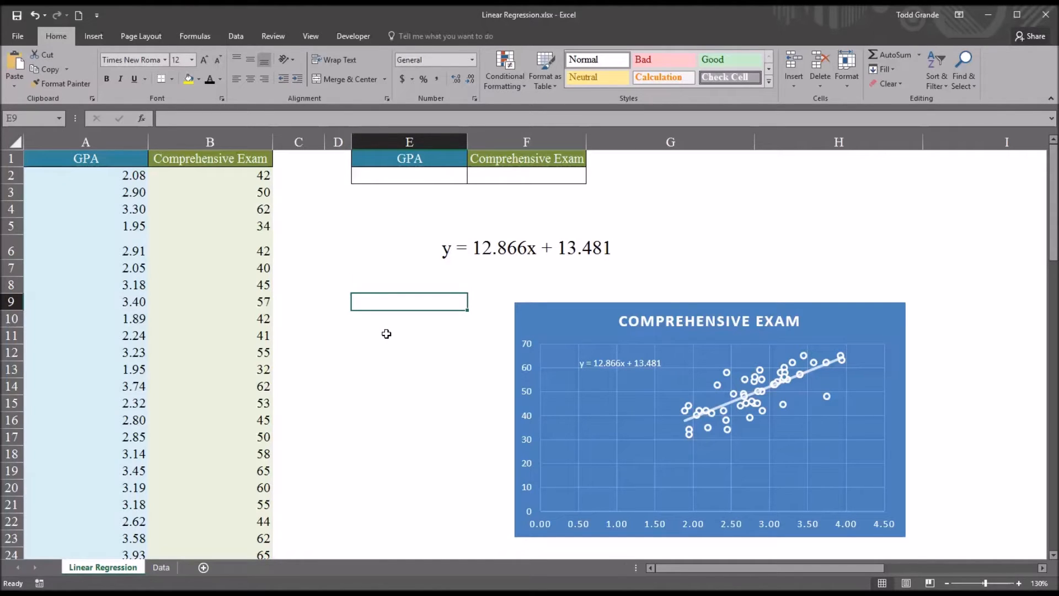
Label E9 'Slope' and enter =SLOPE(B2:B51,A2:A51) in E10
{"action": "type", "text": "Slope"}
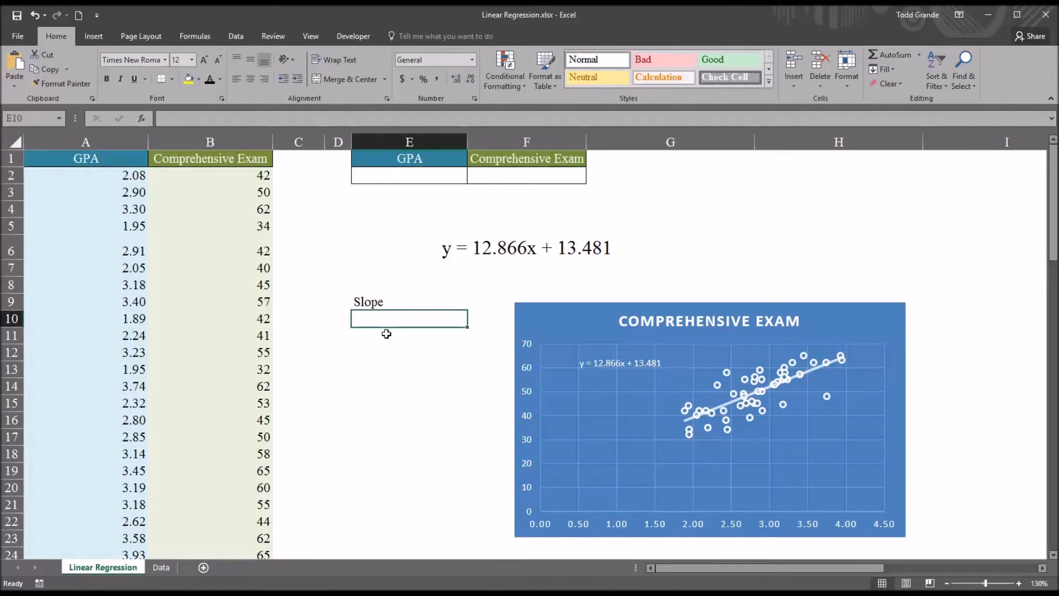
{"action": "type", "text": "=s"}
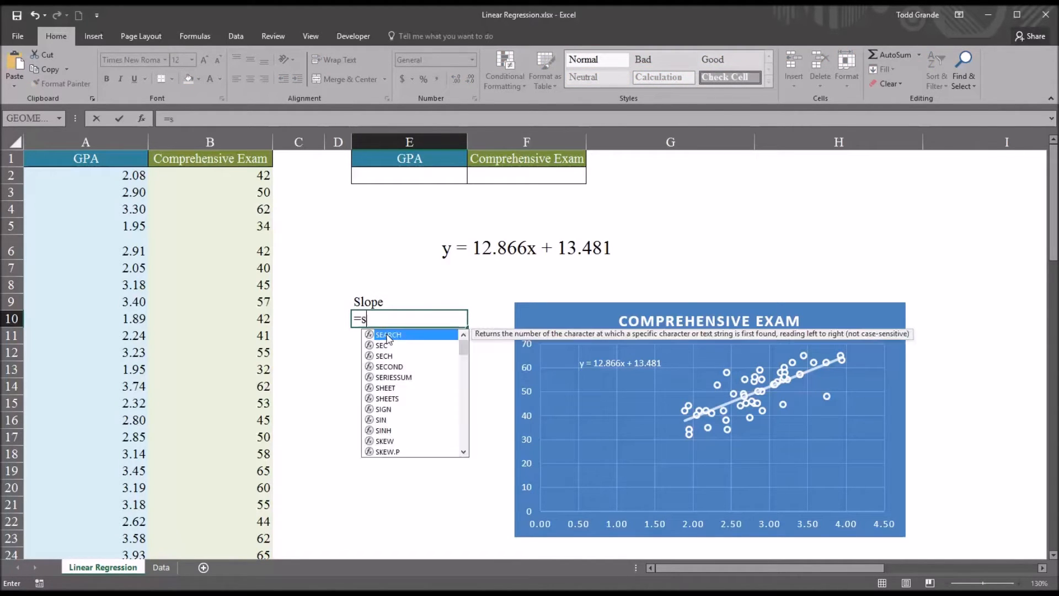
{"action": "type", "text": "lope"}
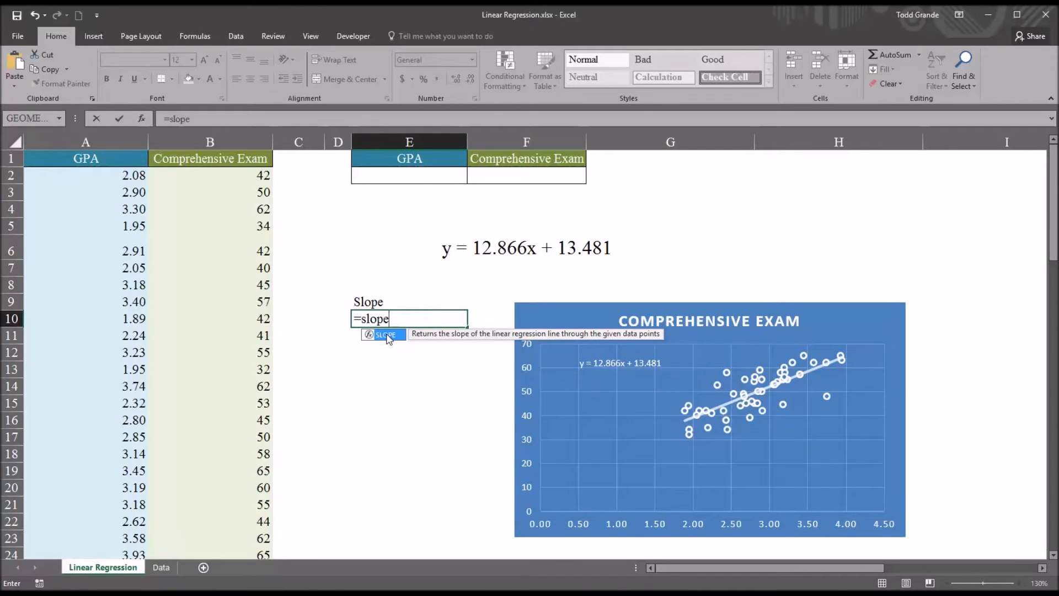
{"action": "type", "text": "("}
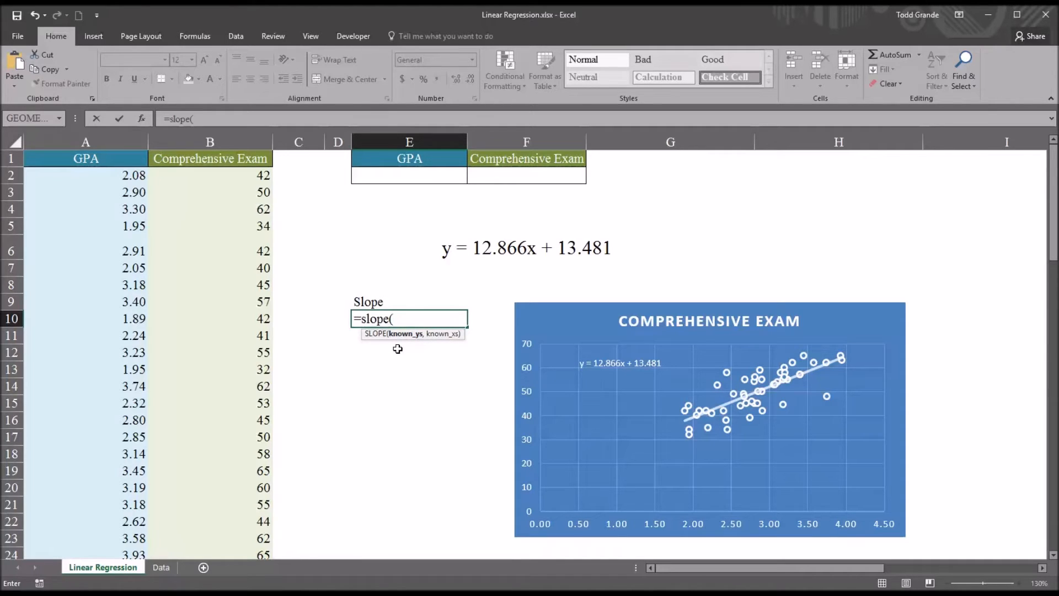
{"action": "mouse_move", "coordinate": [272, 194]}
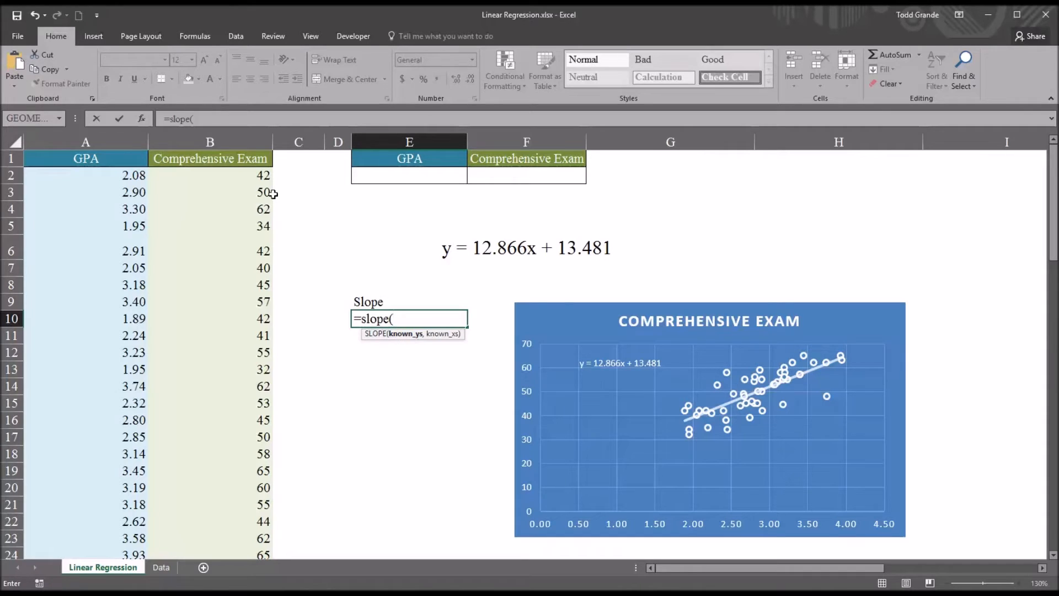
{"action": "left_click_drag", "start_coordinate": [210, 175], "coordinate": [209, 530]}
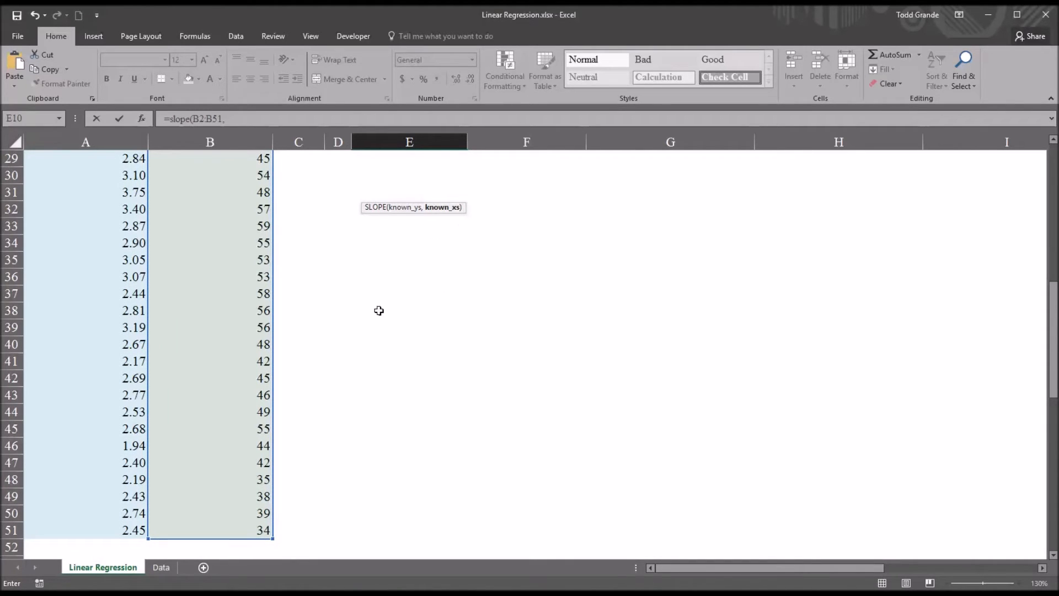
{"action": "left_click_drag", "start_coordinate": [85, 191], "coordinate": [85, 530]}
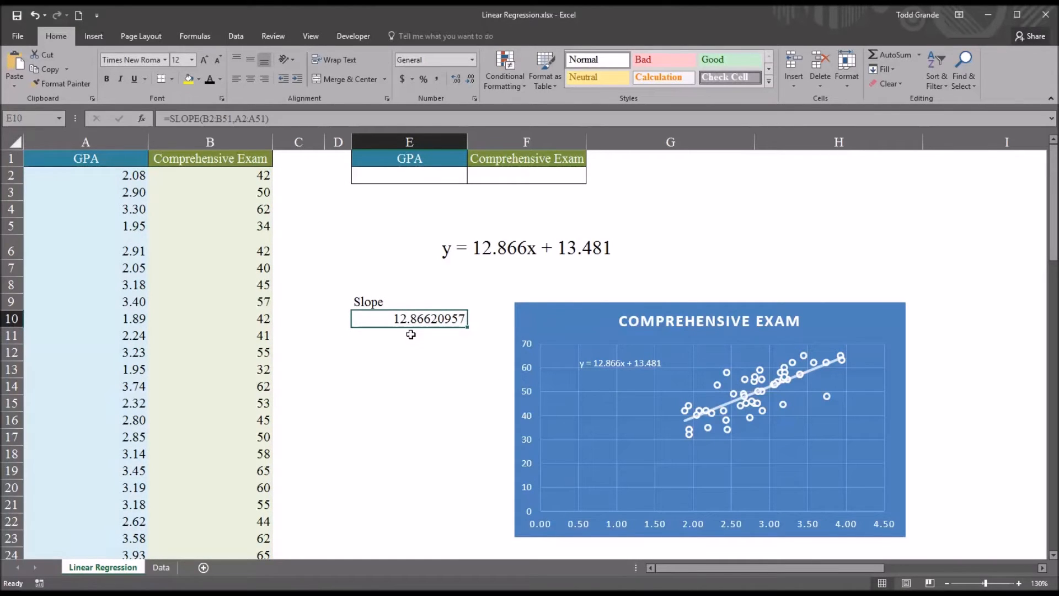
{"action": "mouse_move", "coordinate": [439, 312]}
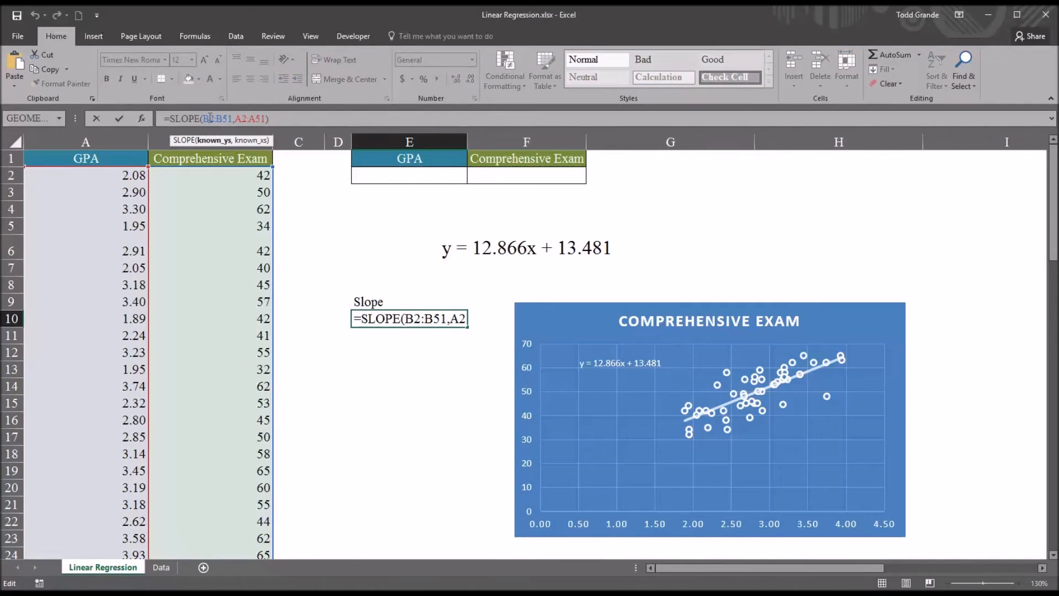
Make the SLOPE ranges absolute with F4 and paste a copy into E11
{"action": "key", "text": "f4"}
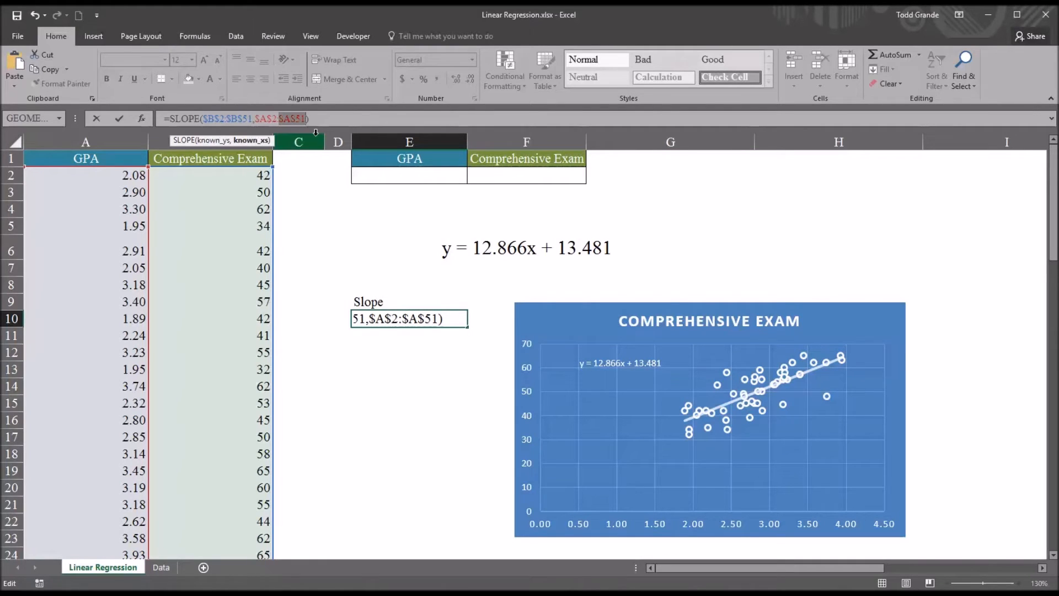
{"action": "mouse_move", "coordinate": [346, 256]}
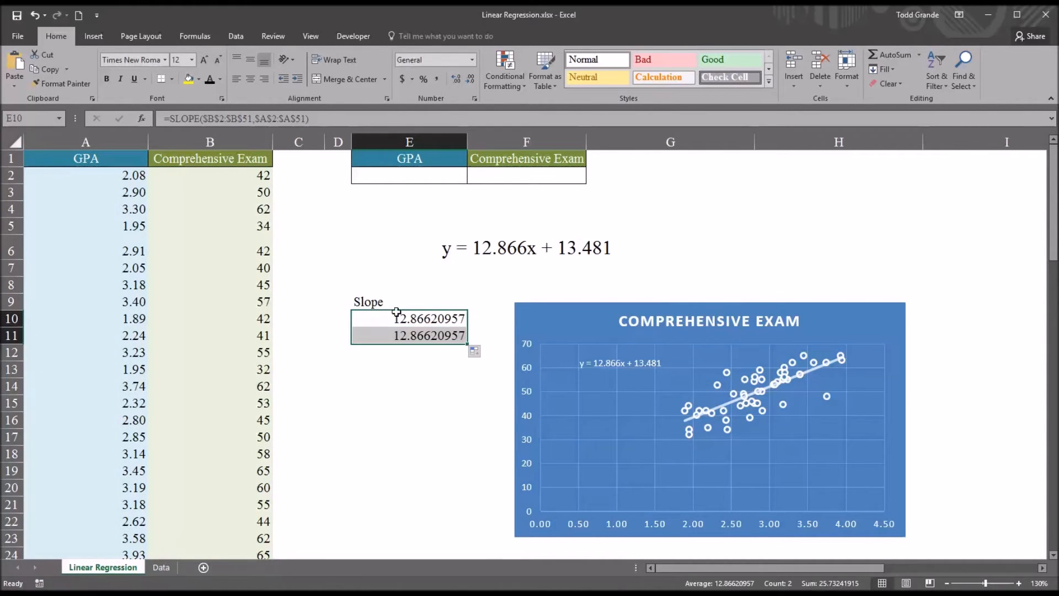
{"action": "left_click", "coordinate": [409, 336]}
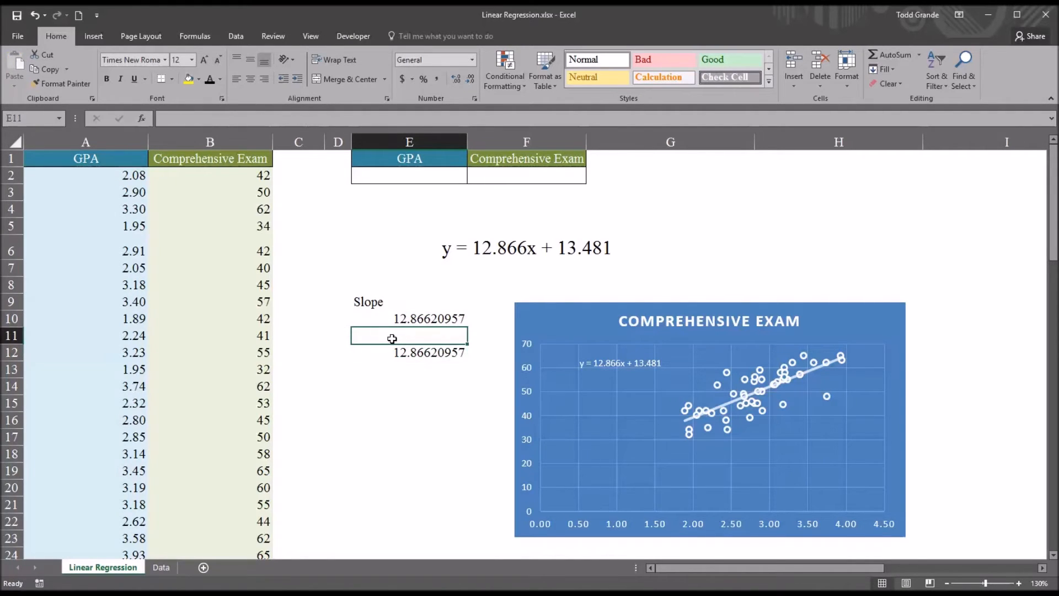
Add an Intercept label and enter =INTERCEPT($B$2:$B$51,$A$2:$A$51) in E12
{"action": "type", "text": "Interc"}
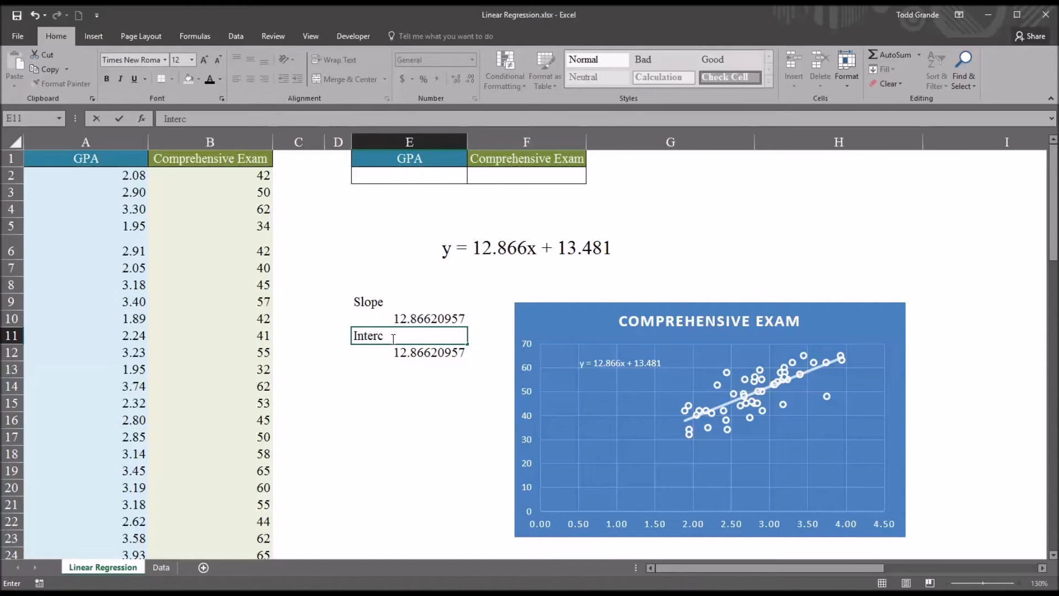
{"action": "type", "text": "ept"}
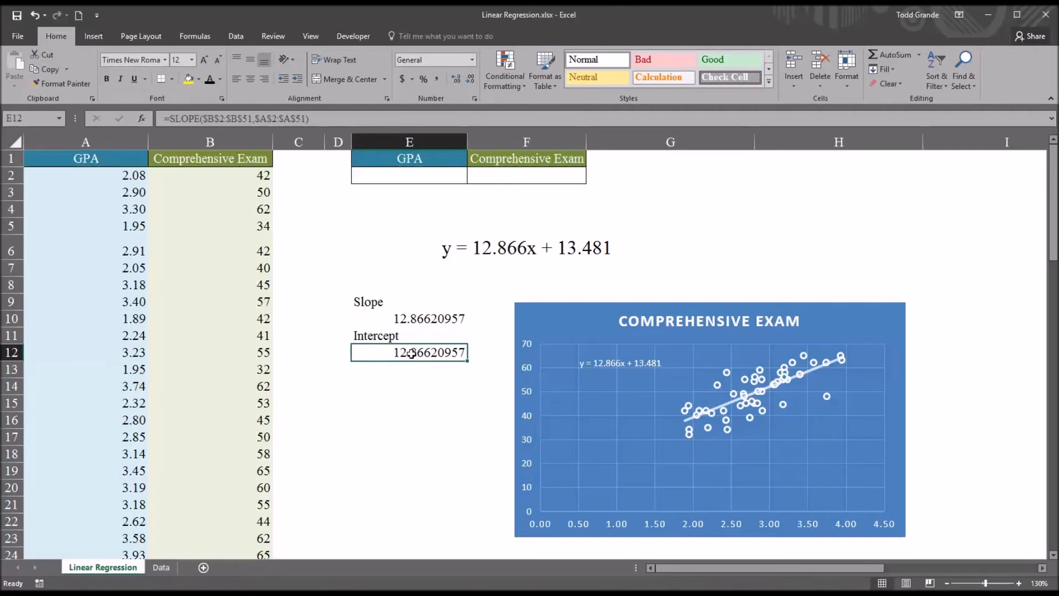
{"action": "double_click", "coordinate": [409, 352]}
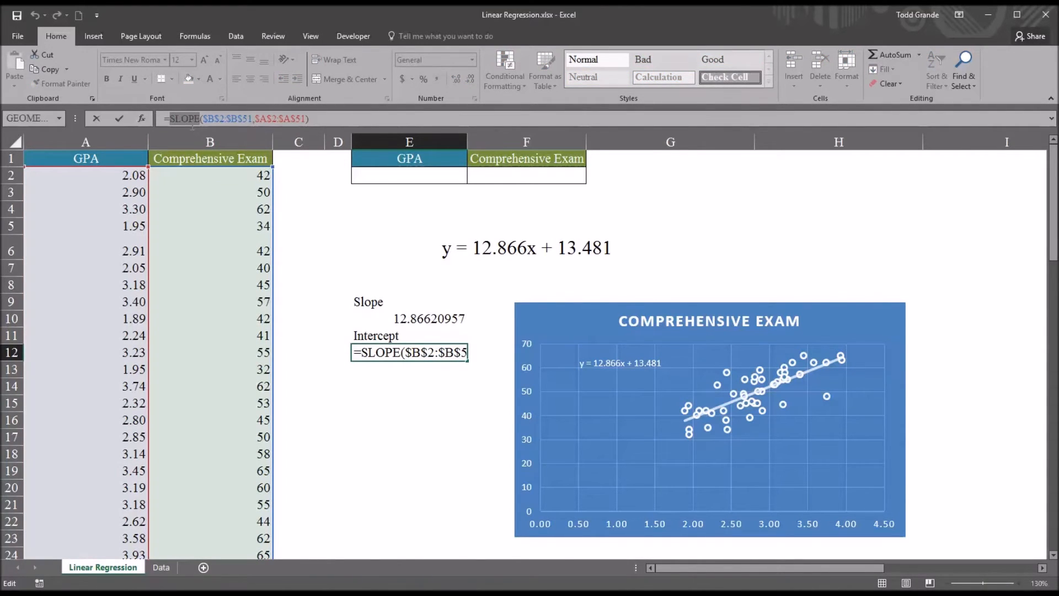
{"action": "type", "text": "=INTERCEPT($B$2:$B$51,$A$2:$A$51)"}
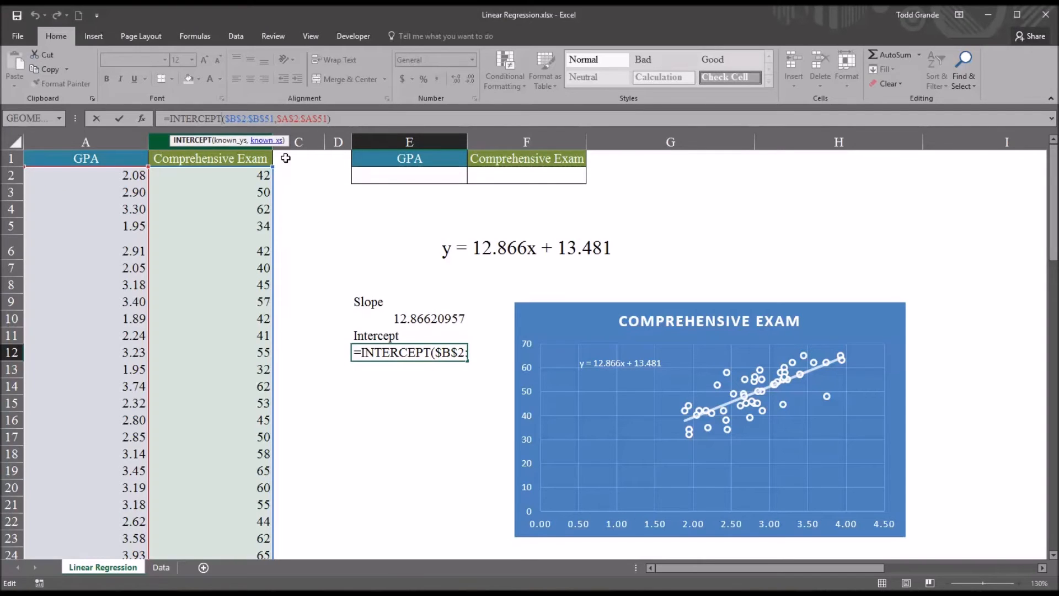
{"action": "key", "text": "enter"}
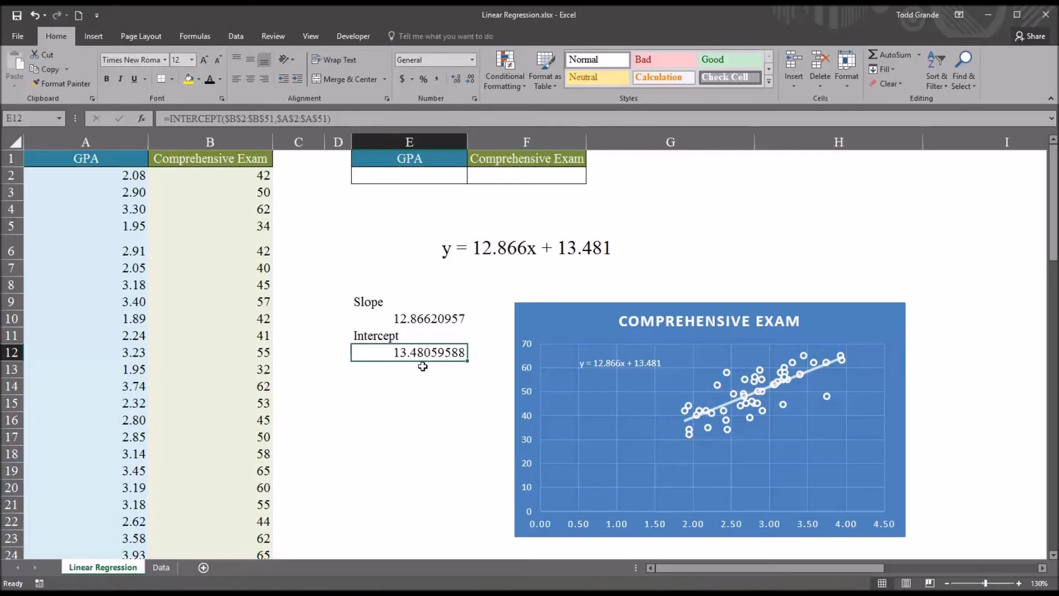
{"action": "mouse_move", "coordinate": [539, 280]}
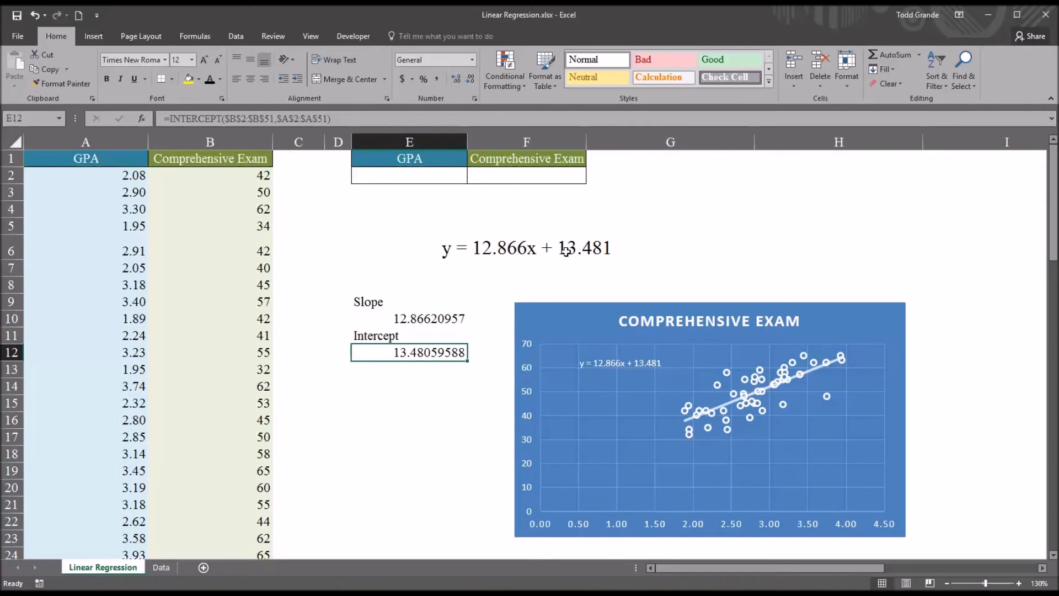
{"action": "mouse_move", "coordinate": [596, 258]}
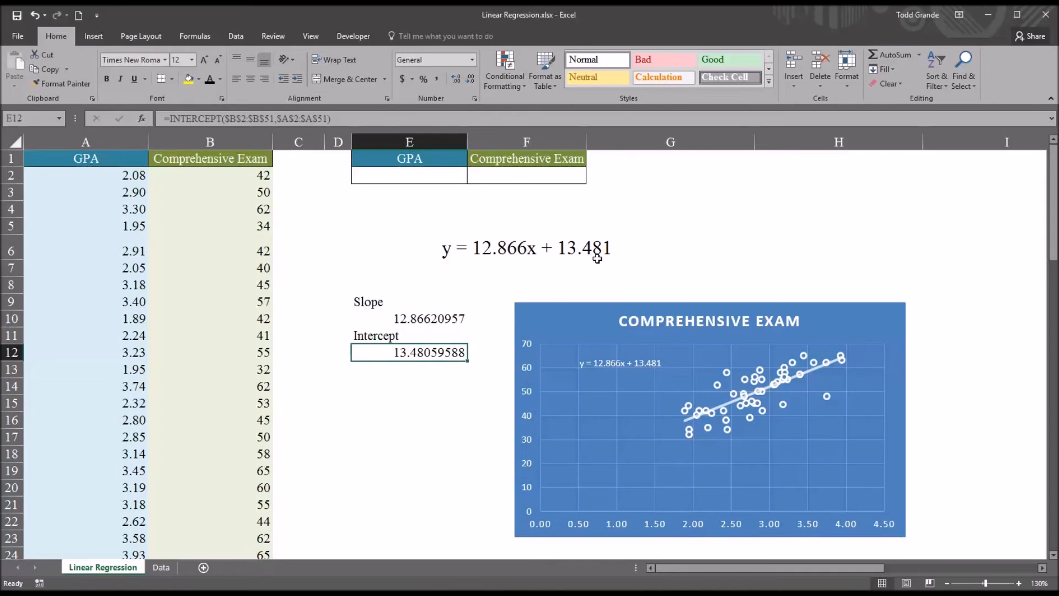
{"action": "mouse_move", "coordinate": [405, 364]}
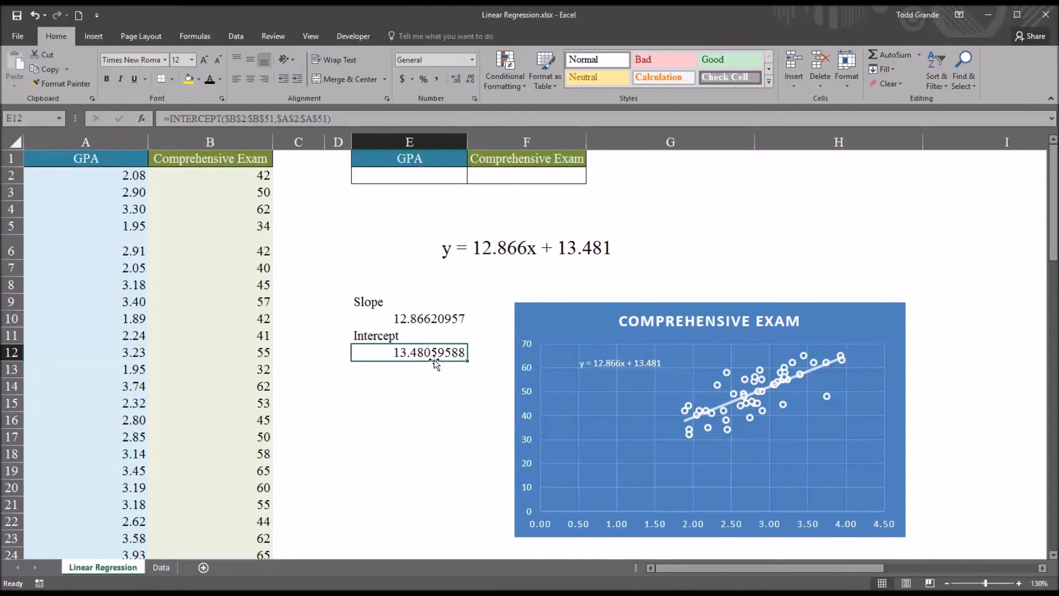
{"action": "mouse_move", "coordinate": [412, 371]}
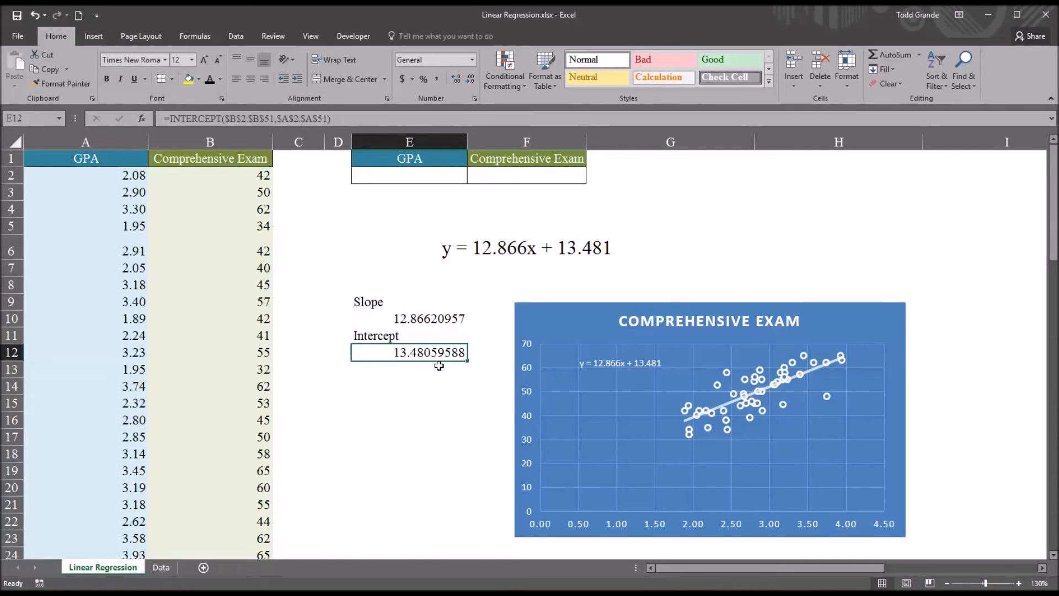
{"action": "mouse_move", "coordinate": [426, 366]}
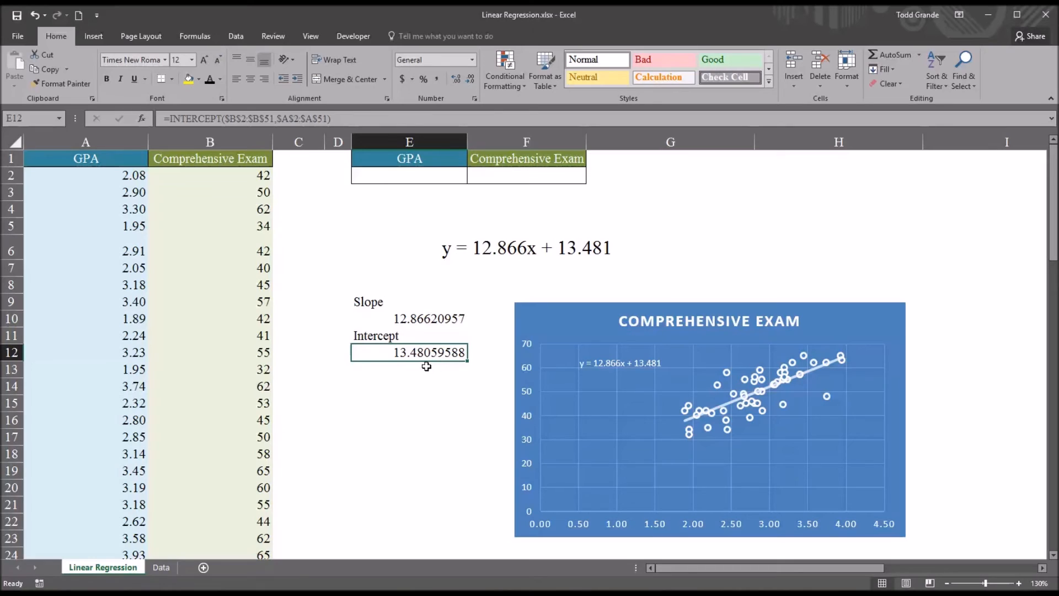
{"action": "mouse_move", "coordinate": [429, 365]}
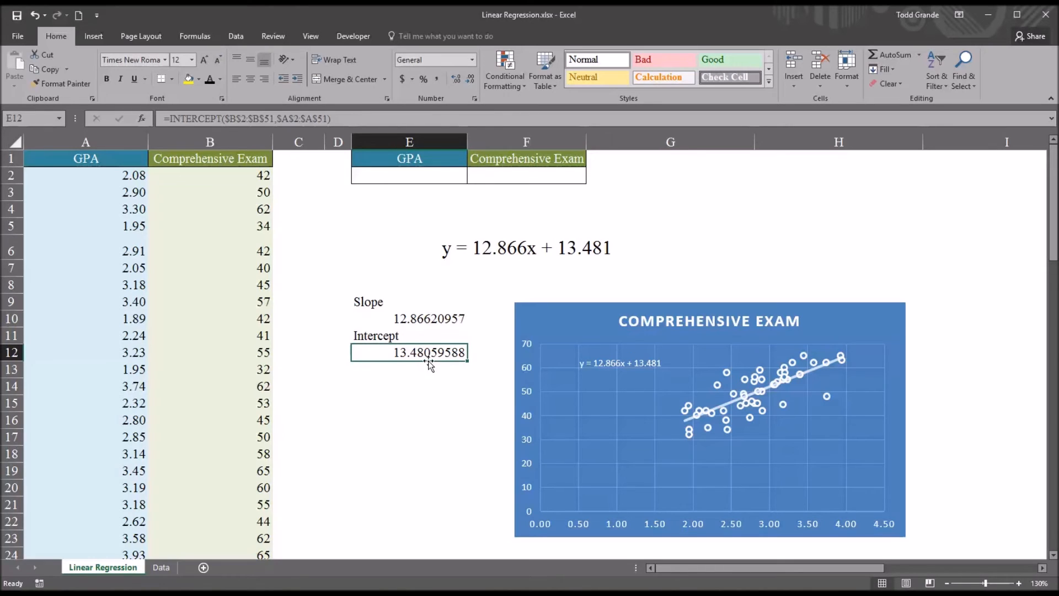
{"action": "mouse_move", "coordinate": [436, 365]}
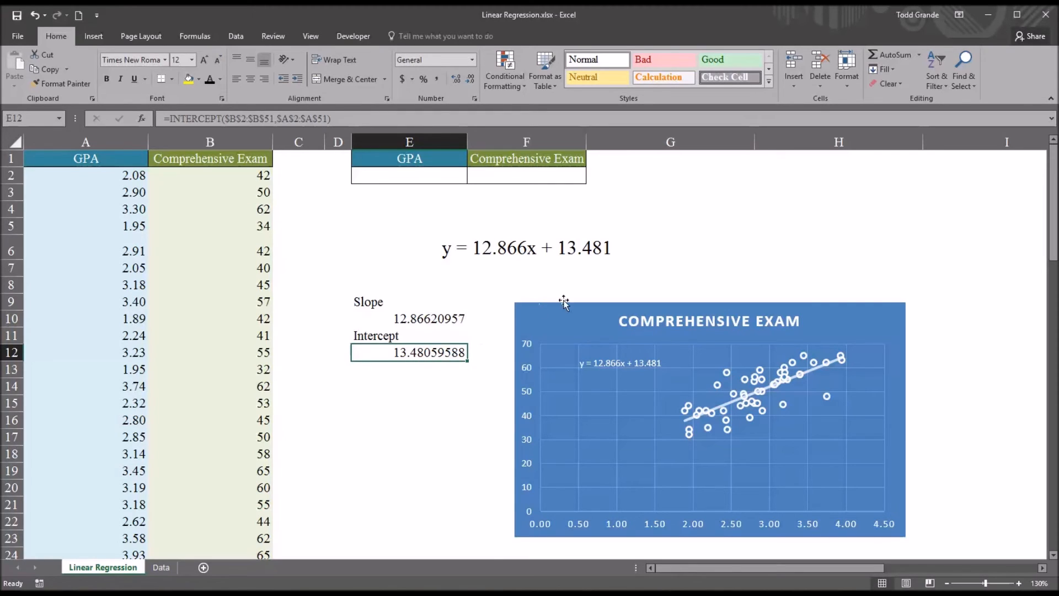
{"action": "mouse_move", "coordinate": [599, 260]}
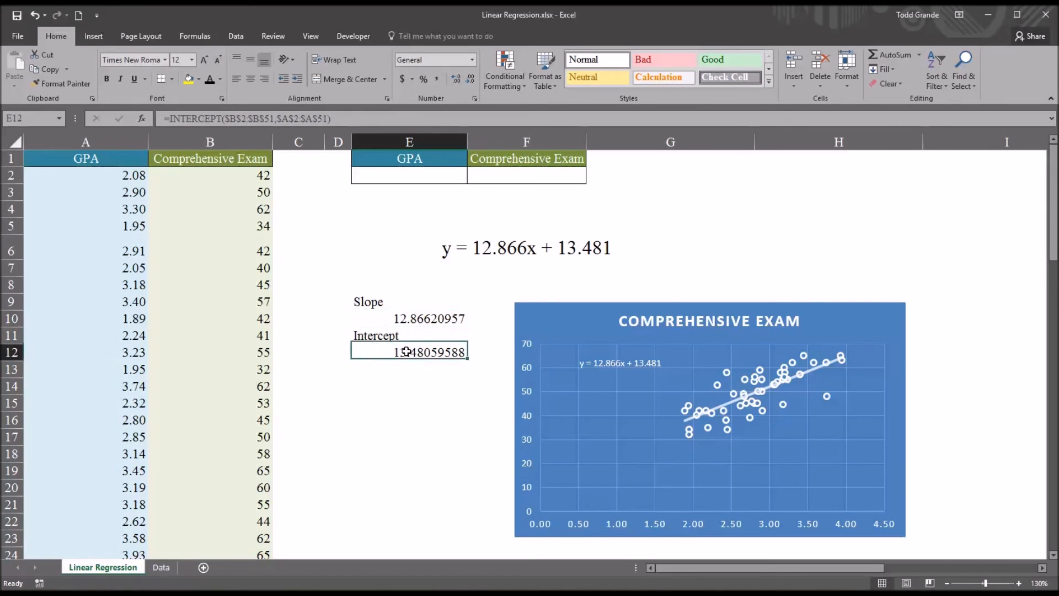
{"action": "left_click", "coordinate": [409, 318]}
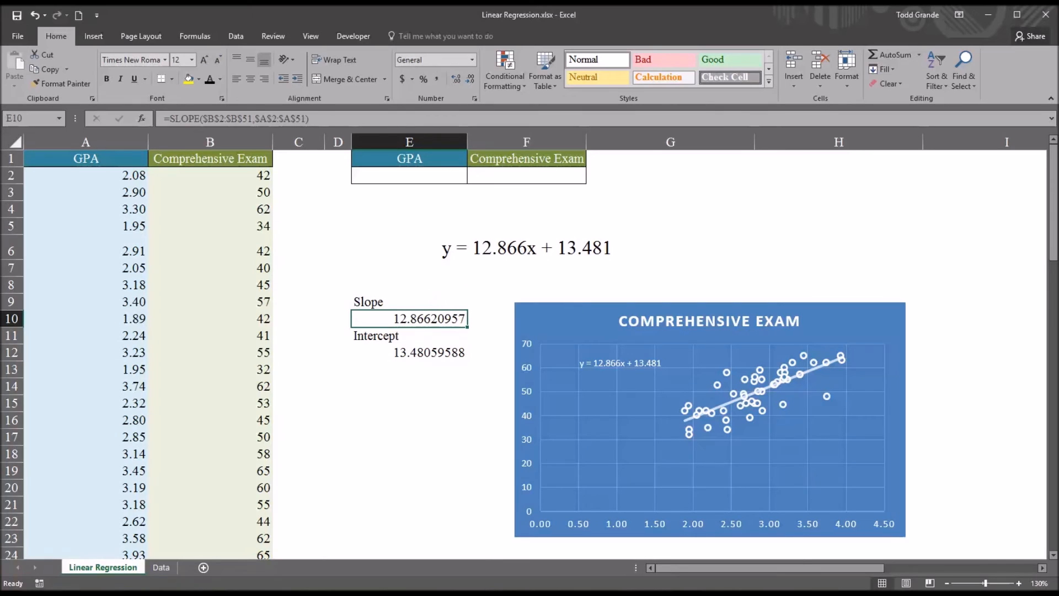
{"action": "mouse_move", "coordinate": [537, 243]}
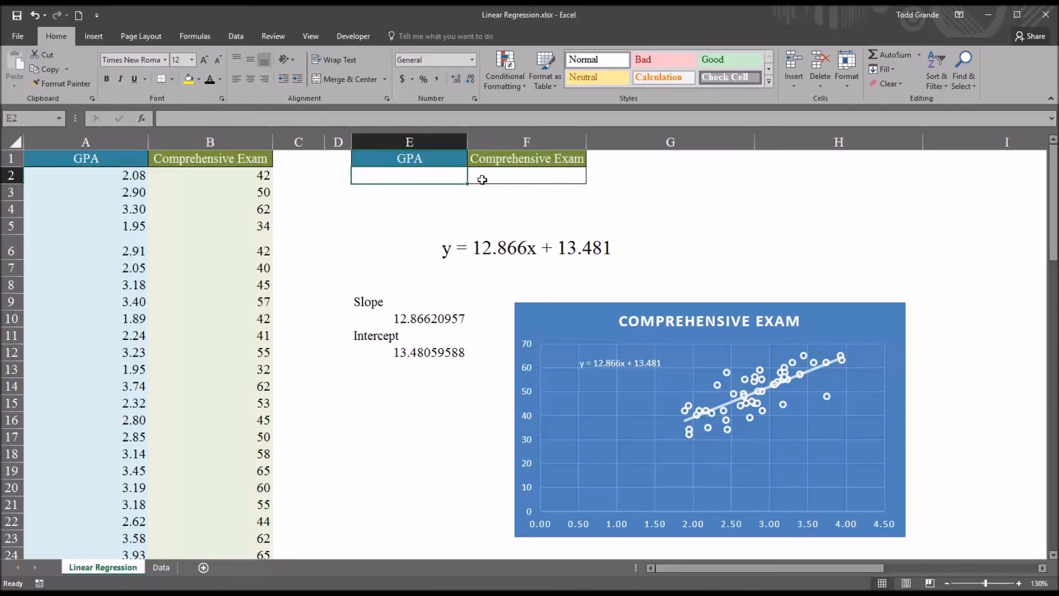
Enter a GPA of 3.1 in cell E2 of the prediction table
{"action": "left_click", "coordinate": [526, 175]}
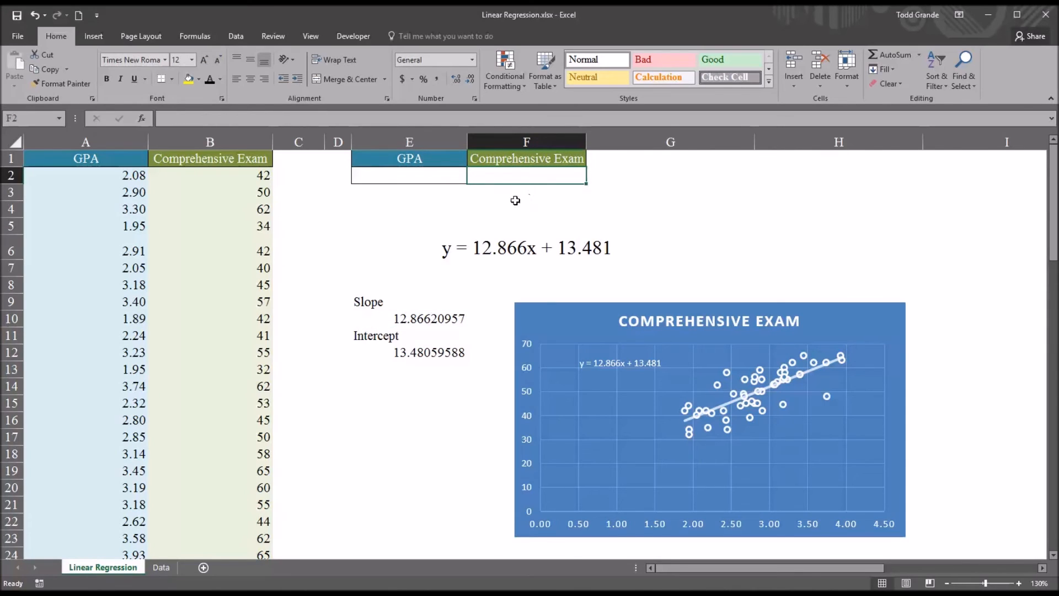
{"action": "mouse_move", "coordinate": [538, 196]}
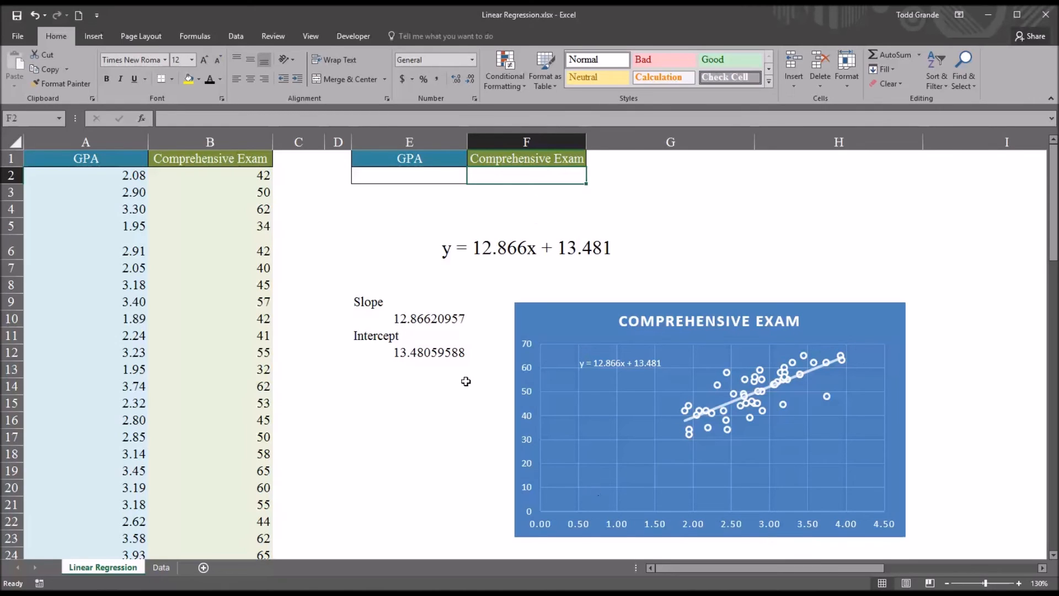
{"action": "left_click", "coordinate": [408, 175]}
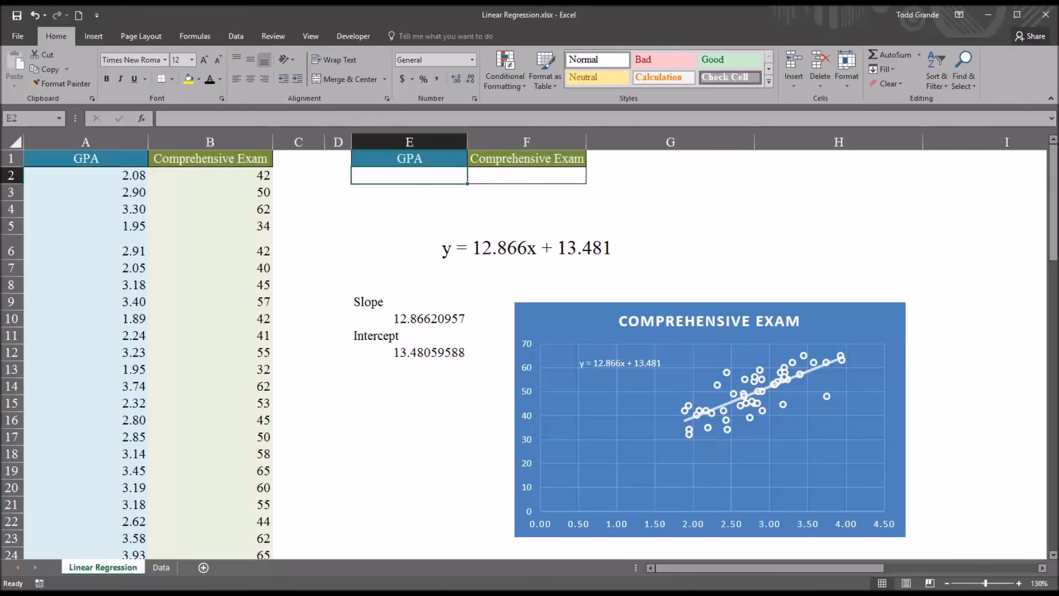
{"action": "type", "text": "3.1"}
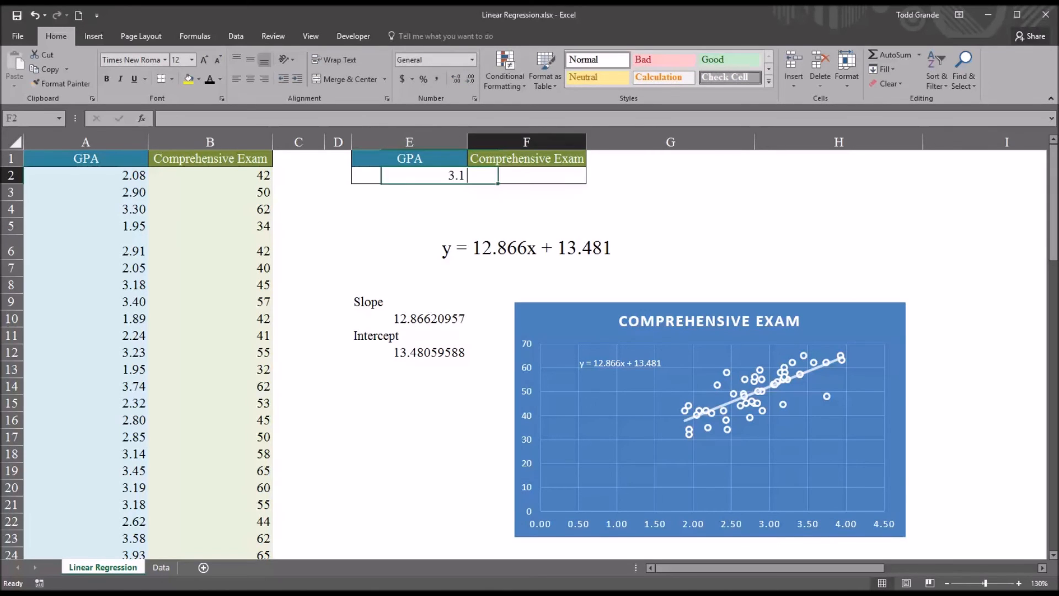
{"action": "left_click", "coordinate": [409, 175]}
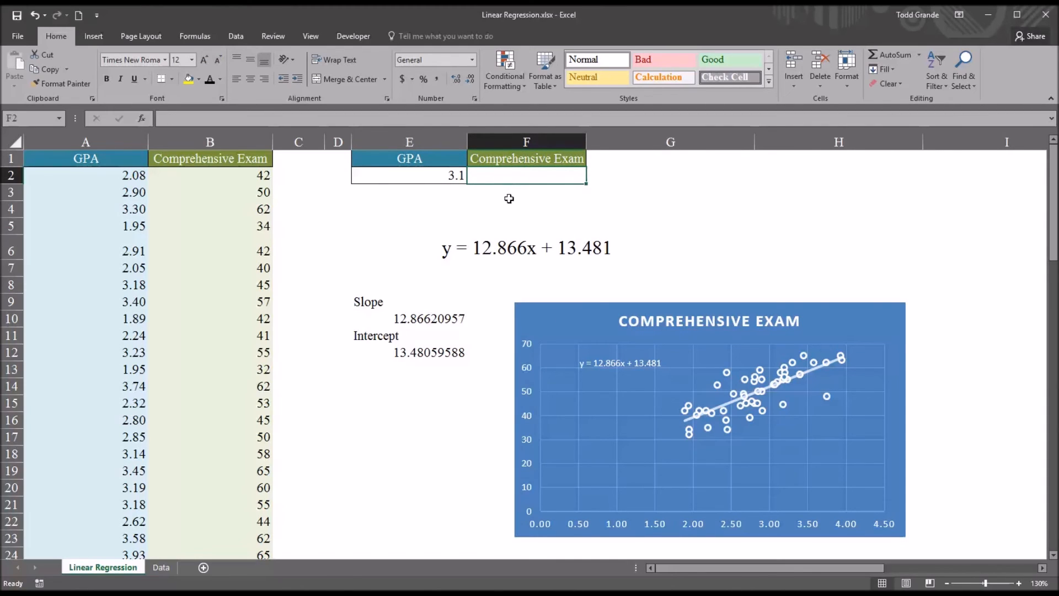
{"action": "mouse_move", "coordinate": [428, 262]}
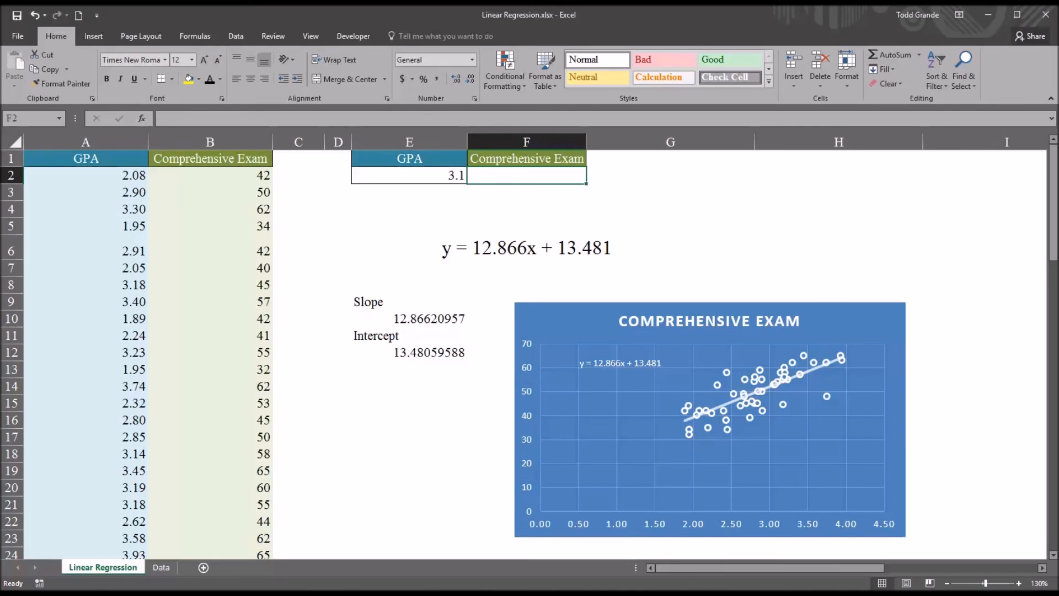
{"action": "mouse_move", "coordinate": [478, 250]}
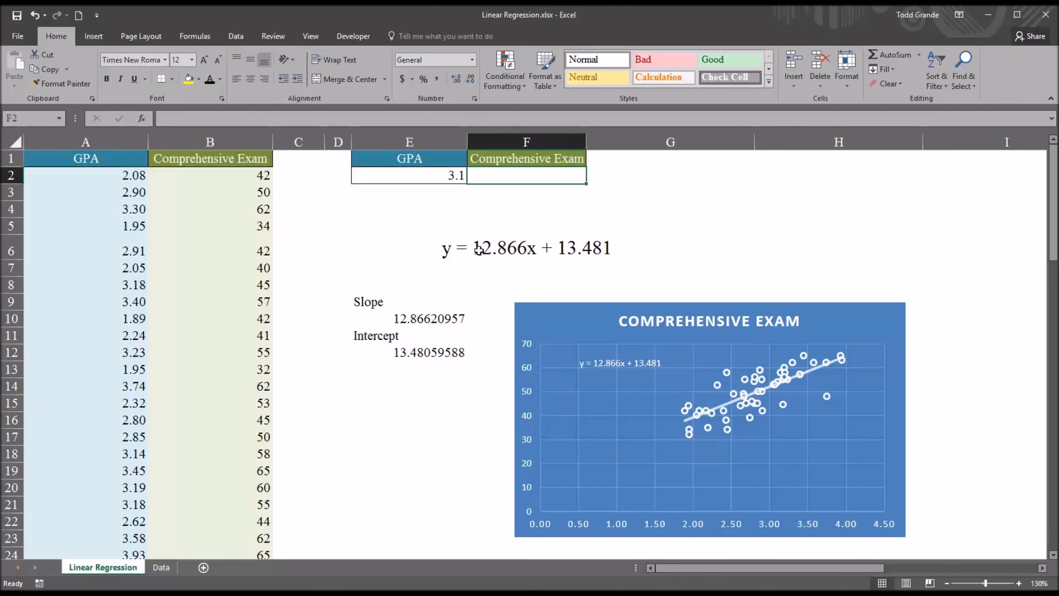
{"action": "mouse_move", "coordinate": [536, 165]}
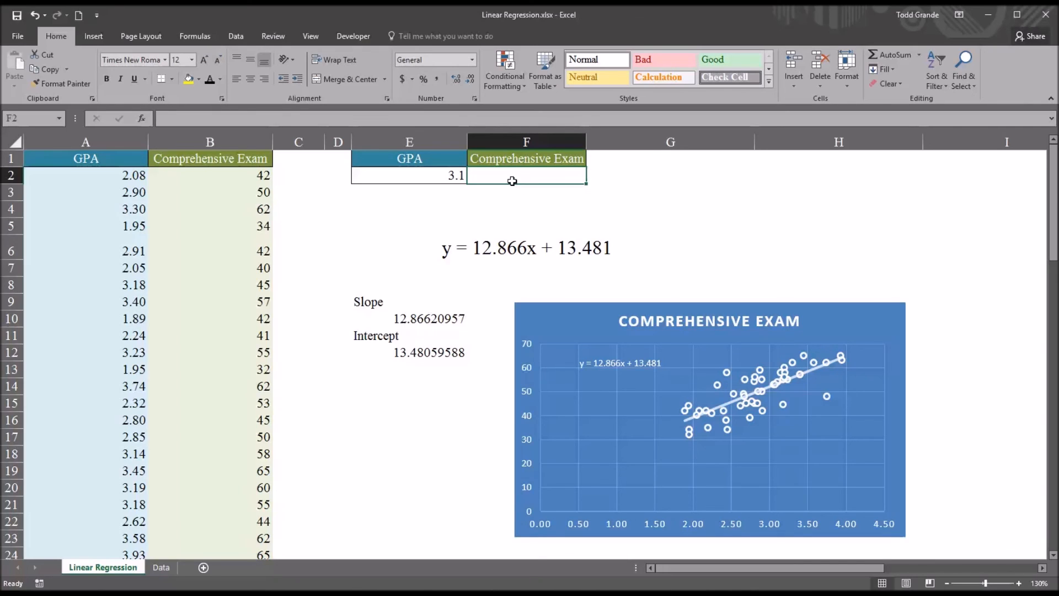
Enter =E10*E2+E12 in F2 to predict an exam score of 53.36584556
{"action": "left_click", "coordinate": [409, 318]}
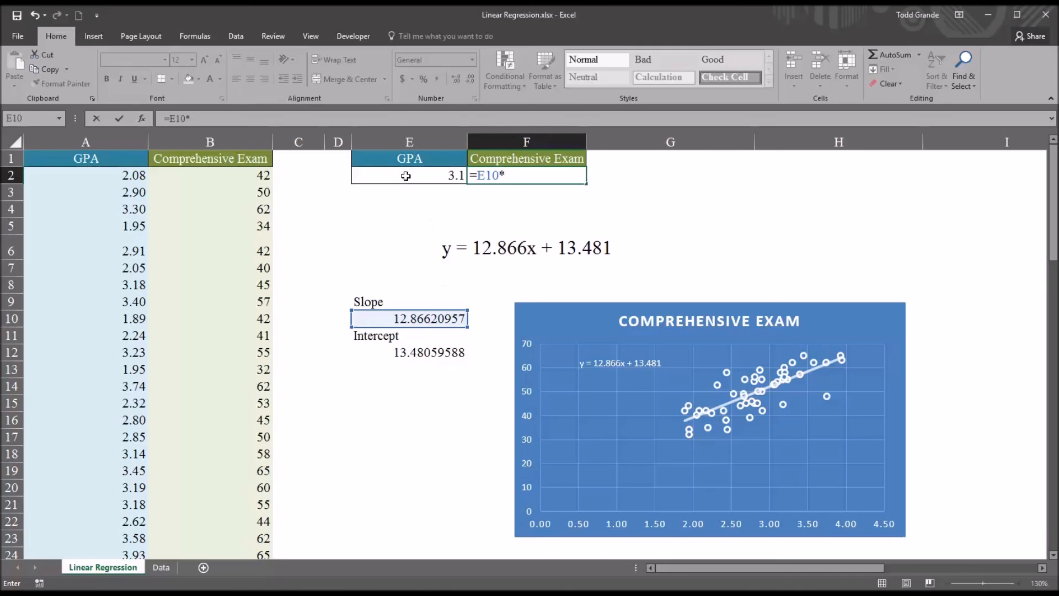
{"action": "left_click", "coordinate": [409, 174]}
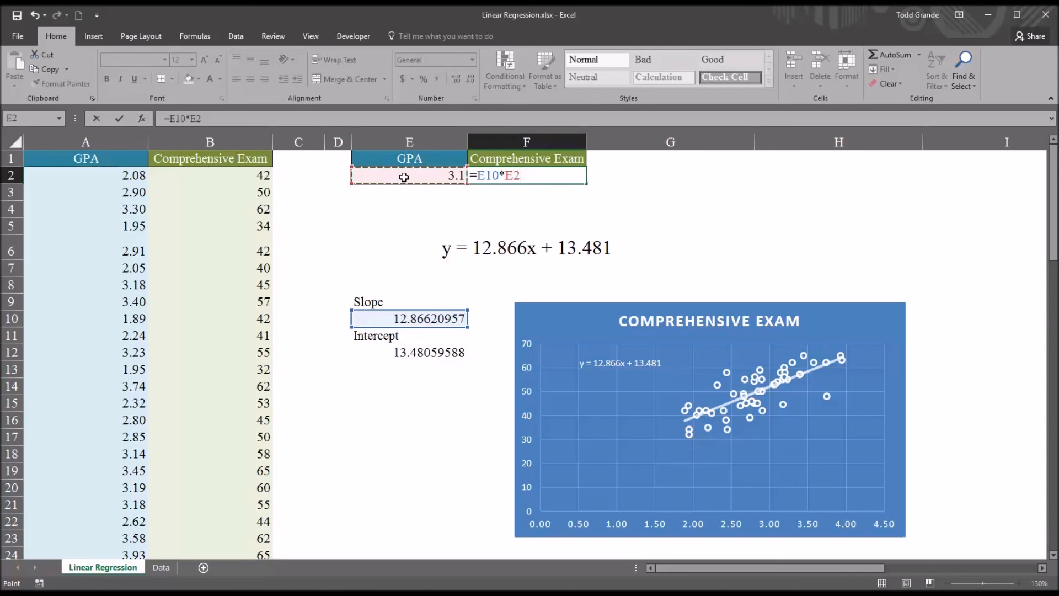
{"action": "type", "text": "+"}
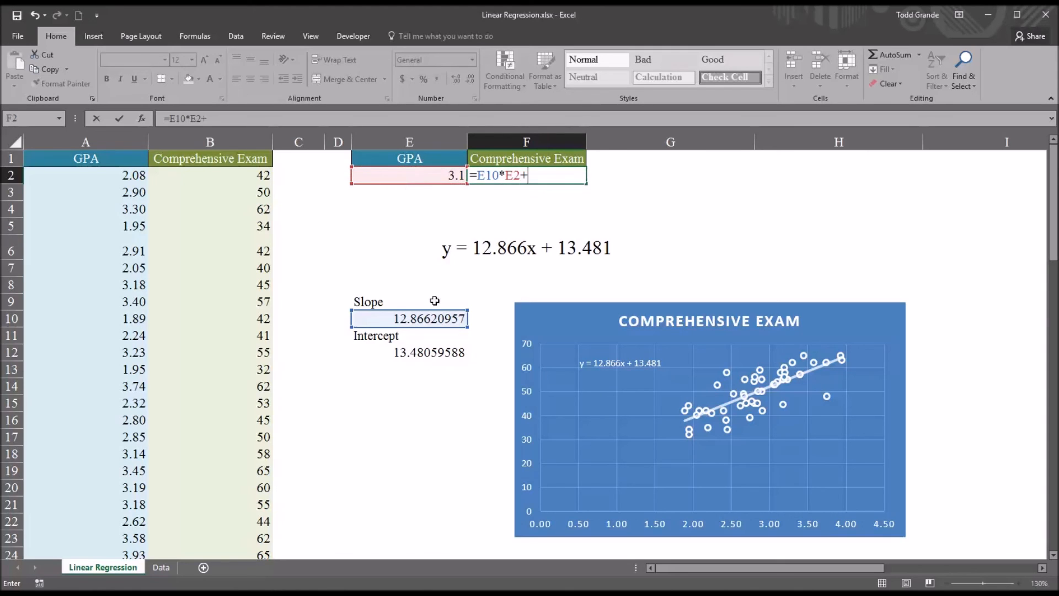
{"action": "left_click", "coordinate": [409, 352]}
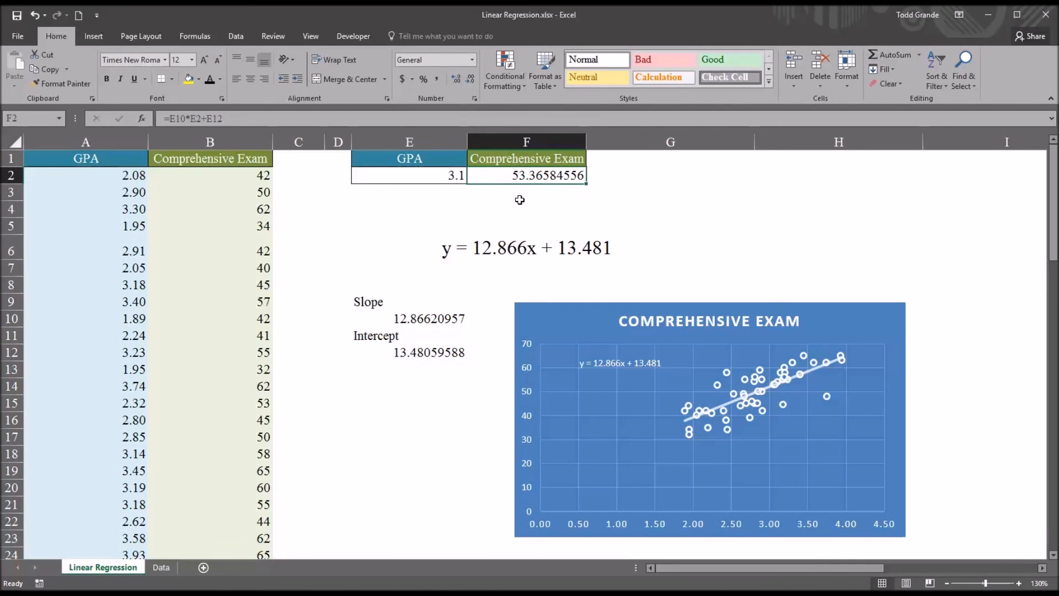
{"action": "mouse_move", "coordinate": [522, 190]}
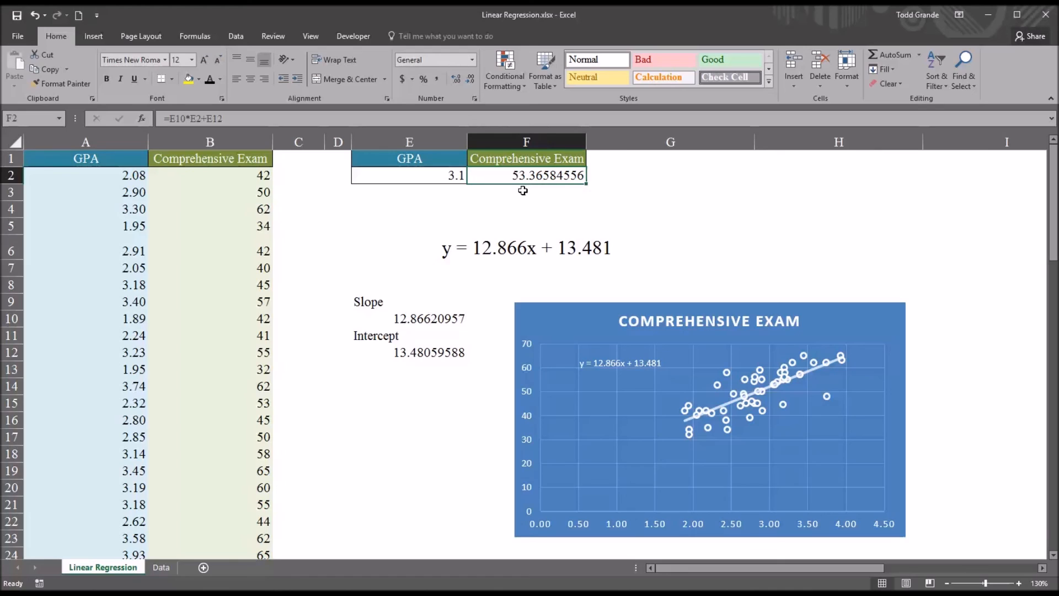